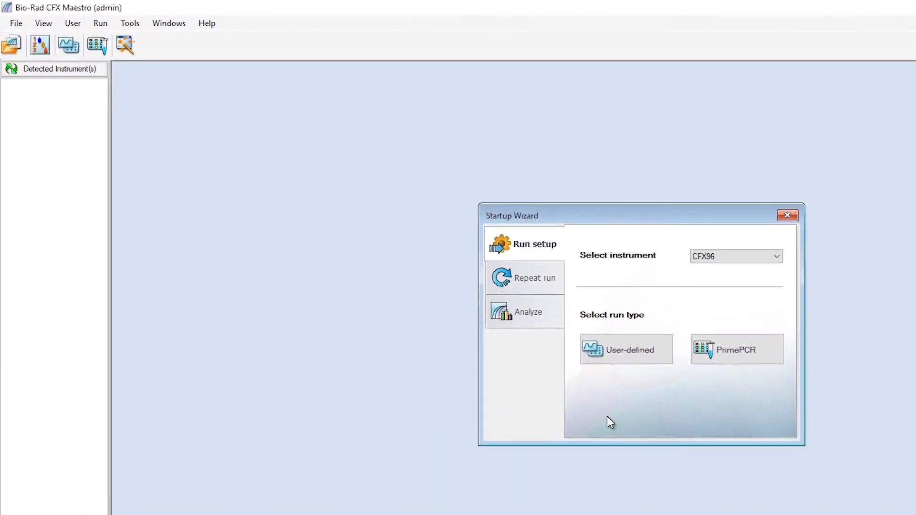
# - Show the File menu's New options for a protocol, plate or gene study
pyautogui.click(16, 23)
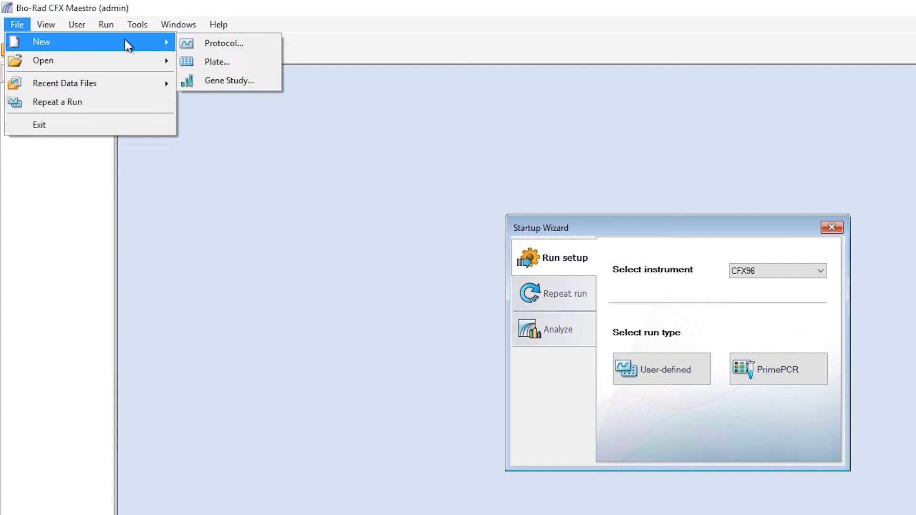
pyautogui.moveTo(216, 62)
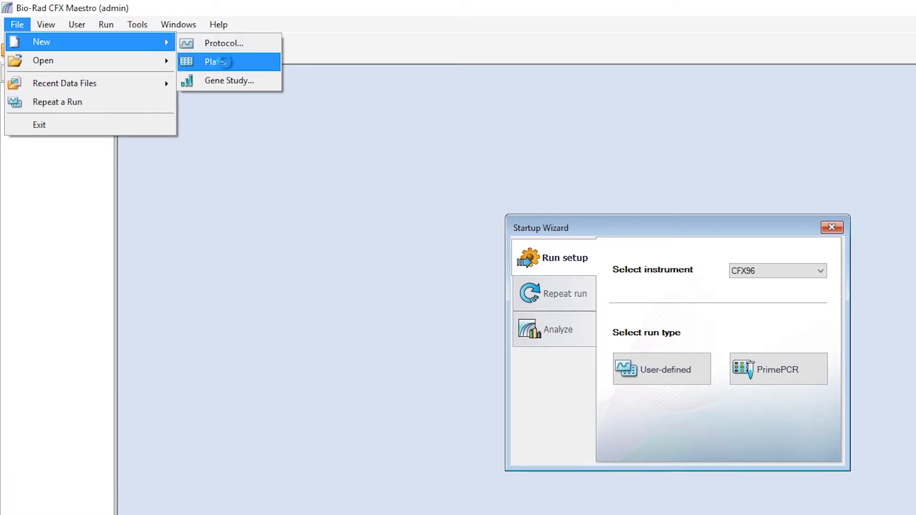
# - Create a new blank plate and keep its plate size at 96 wells
pyautogui.click(215, 62)
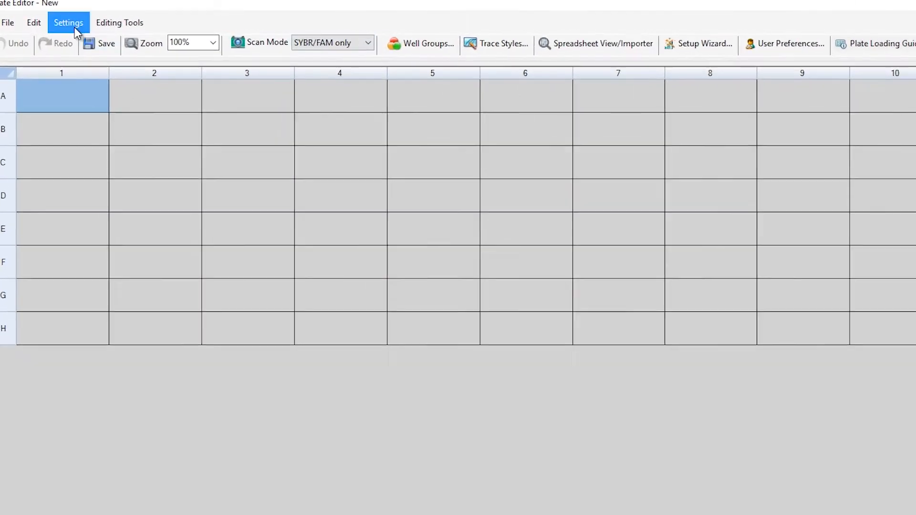
pyautogui.click(68, 23)
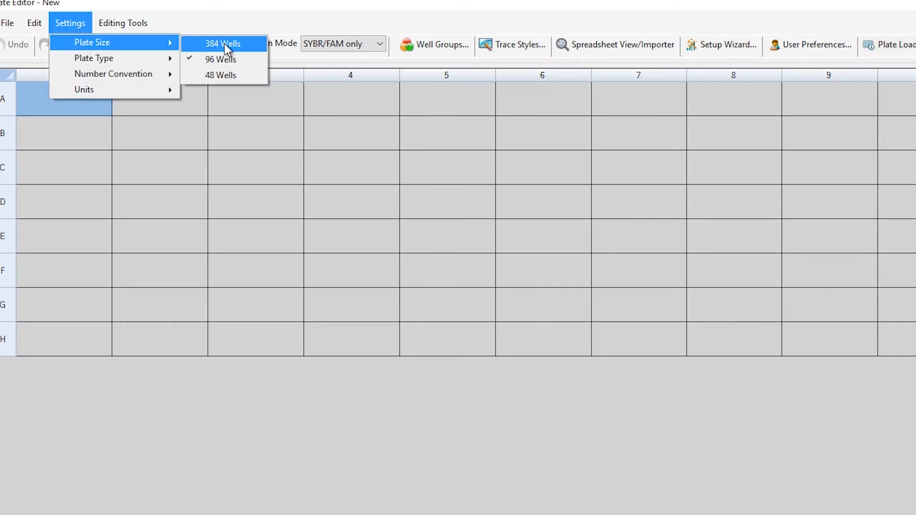
pyautogui.moveTo(264, 50)
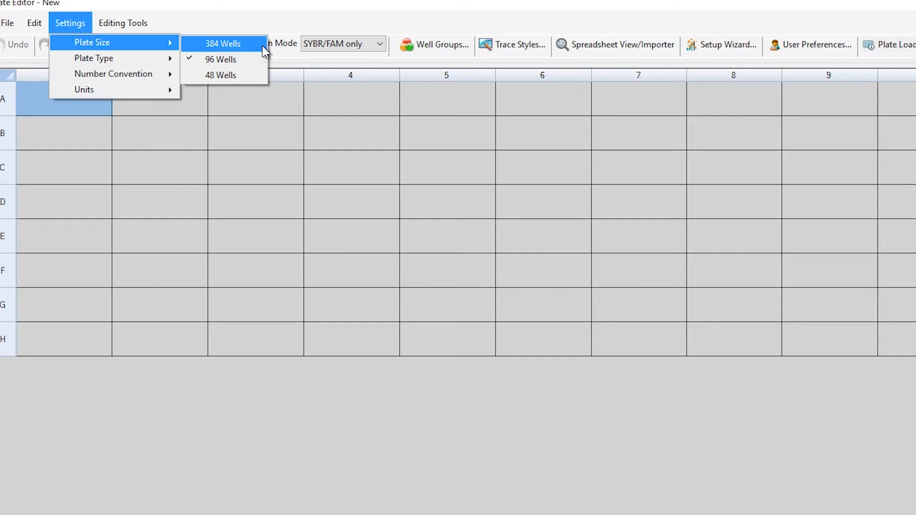
pyautogui.moveTo(221, 59)
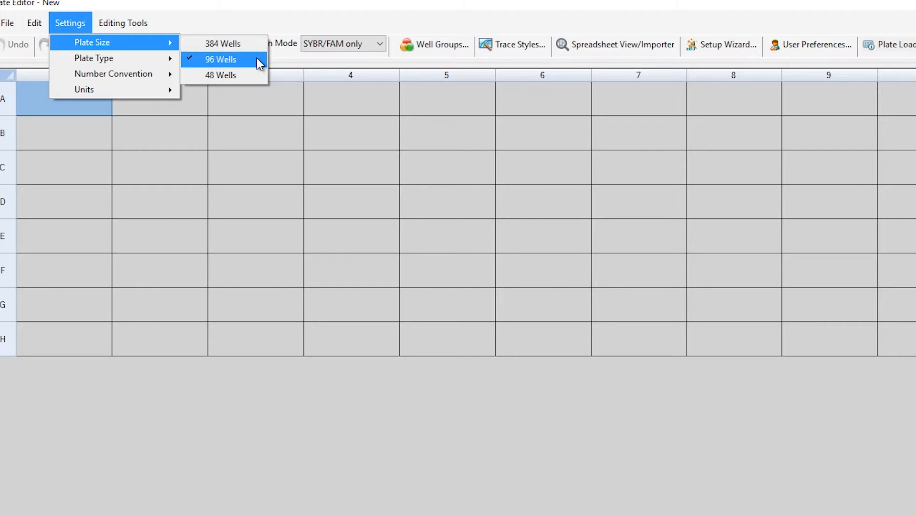
pyautogui.click(220, 59)
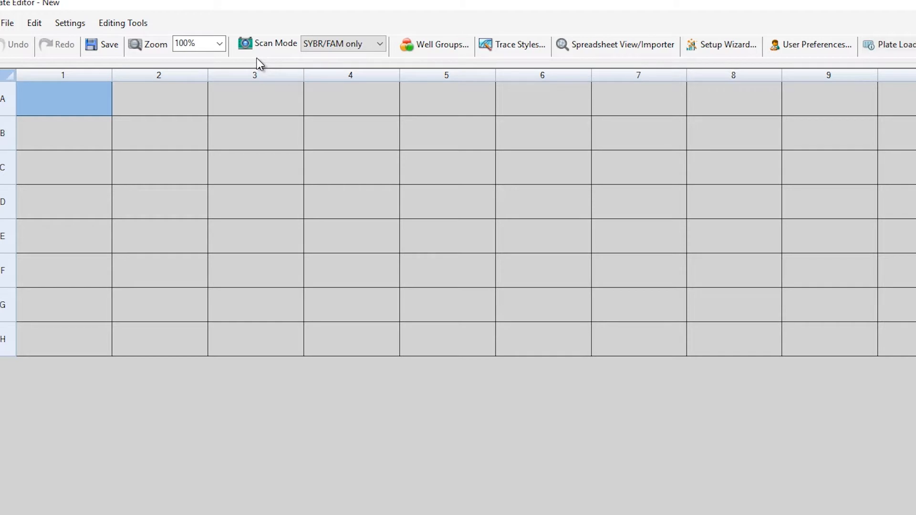
pyautogui.moveTo(381, 52)
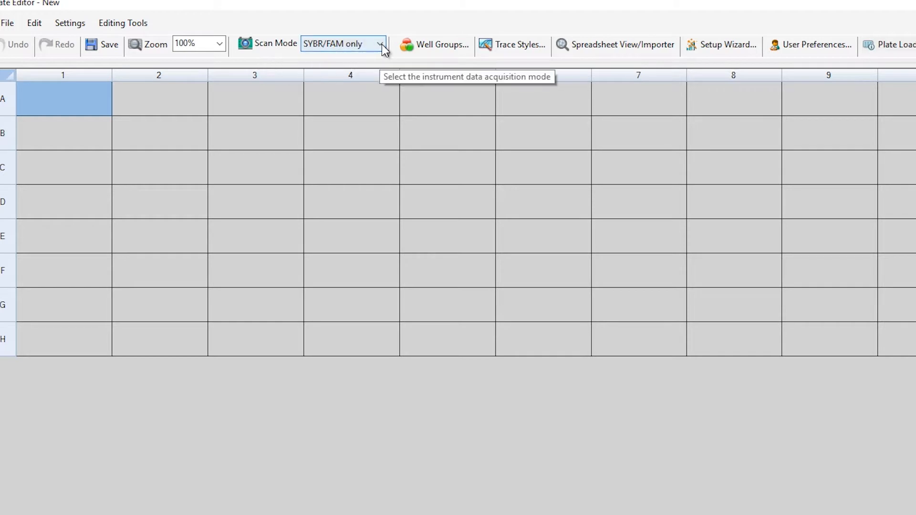
pyautogui.click(380, 43)
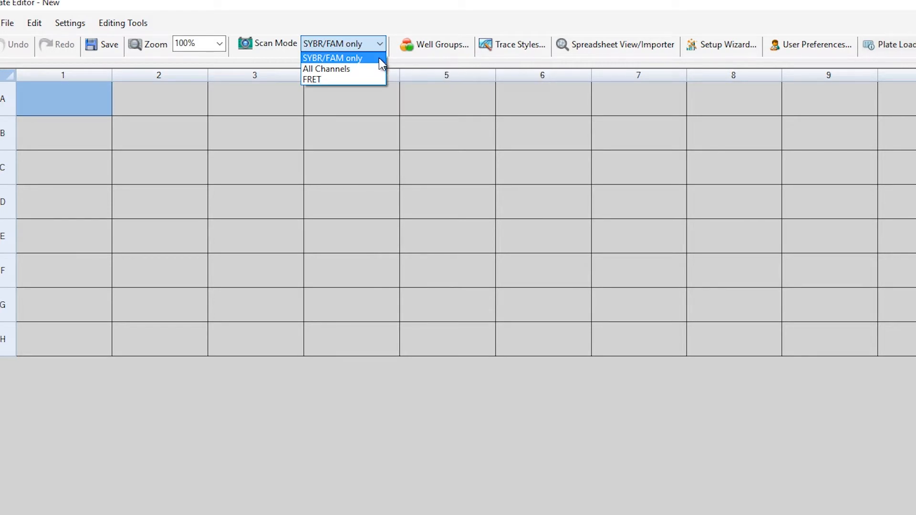
pyautogui.moveTo(327, 68)
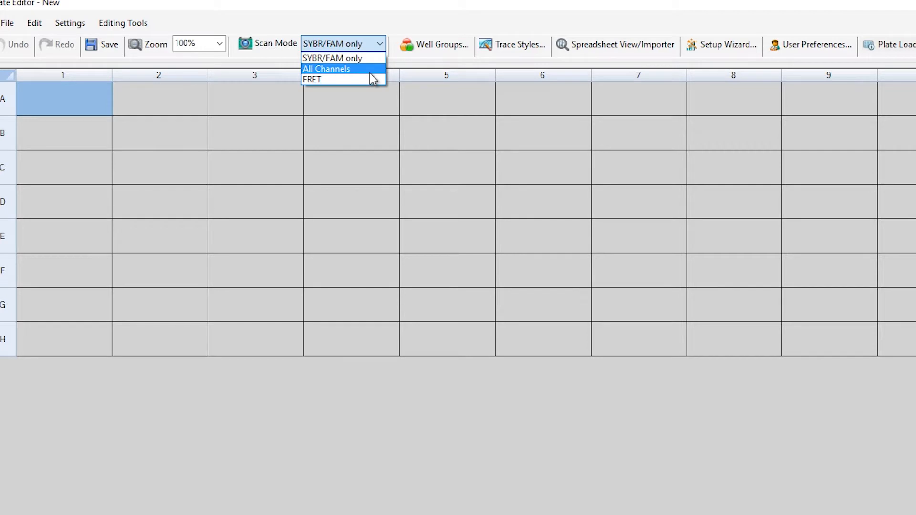
pyautogui.moveTo(374, 58)
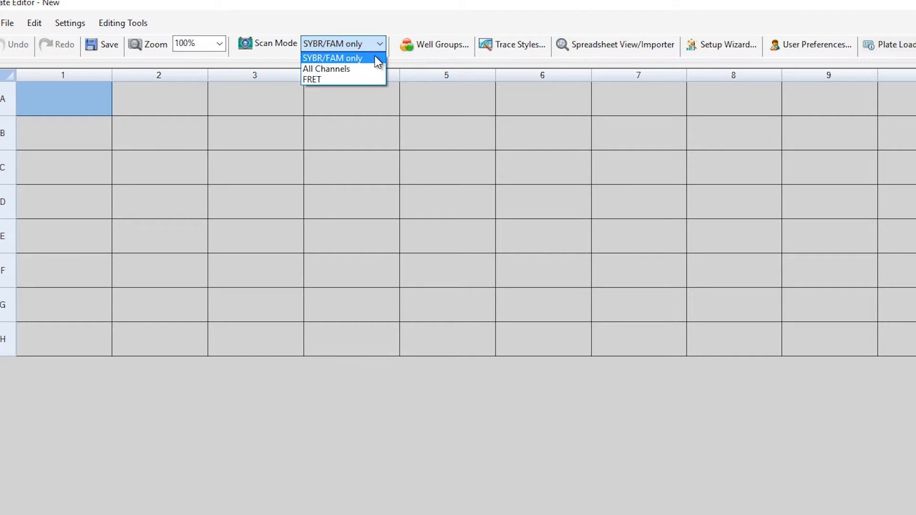
pyautogui.click(331, 58)
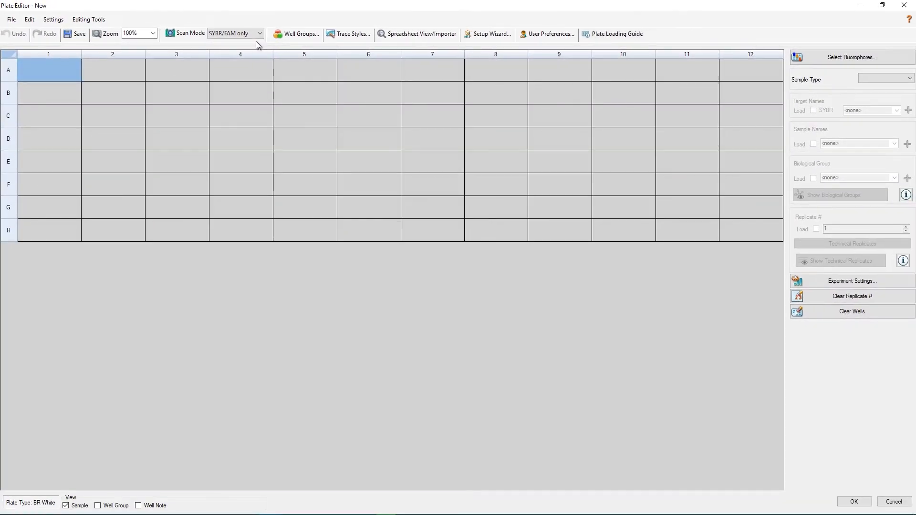
pyautogui.moveTo(249, 48)
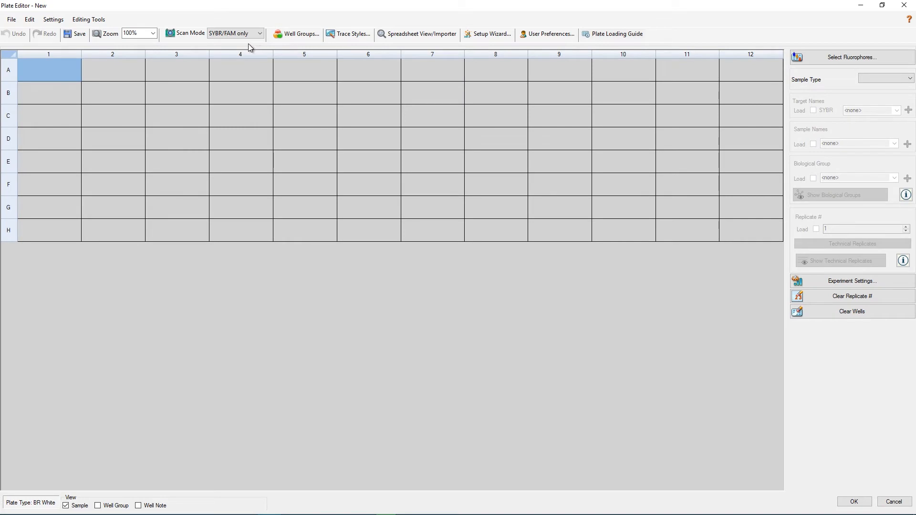
pyautogui.click(49, 93)
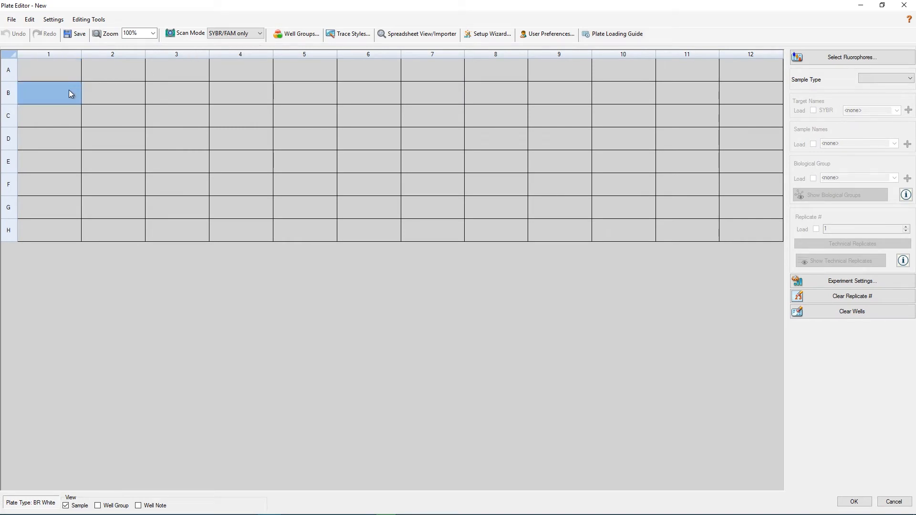
pyautogui.click(49, 138)
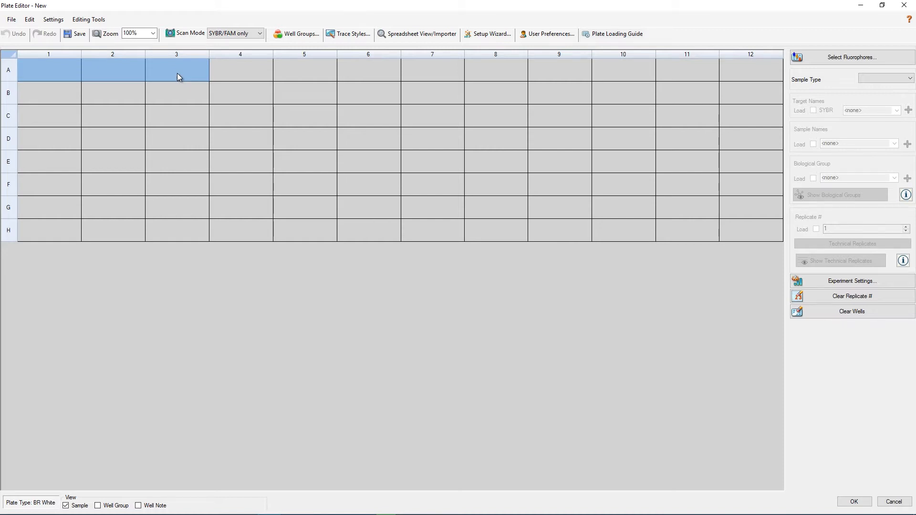
pyautogui.click(112, 119)
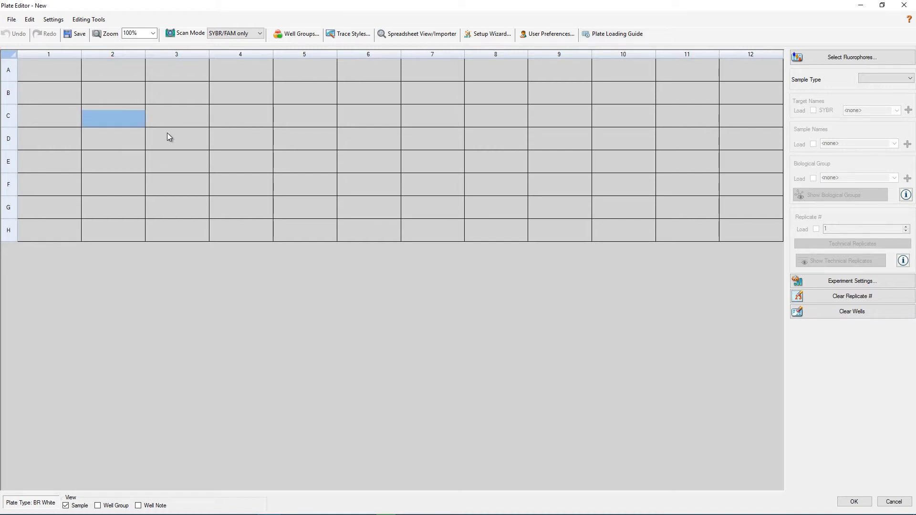
pyautogui.moveTo(113, 116); pyautogui.dragTo(240, 184)
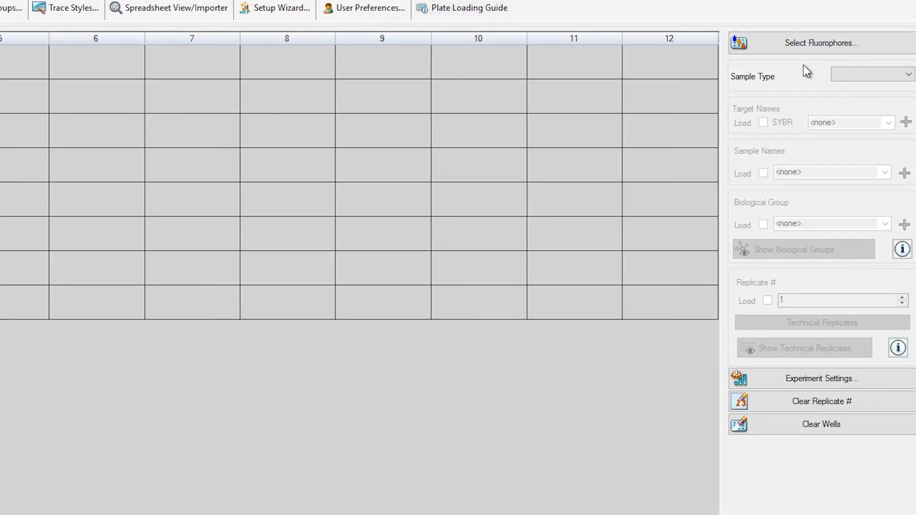
pyautogui.moveTo(820, 42)
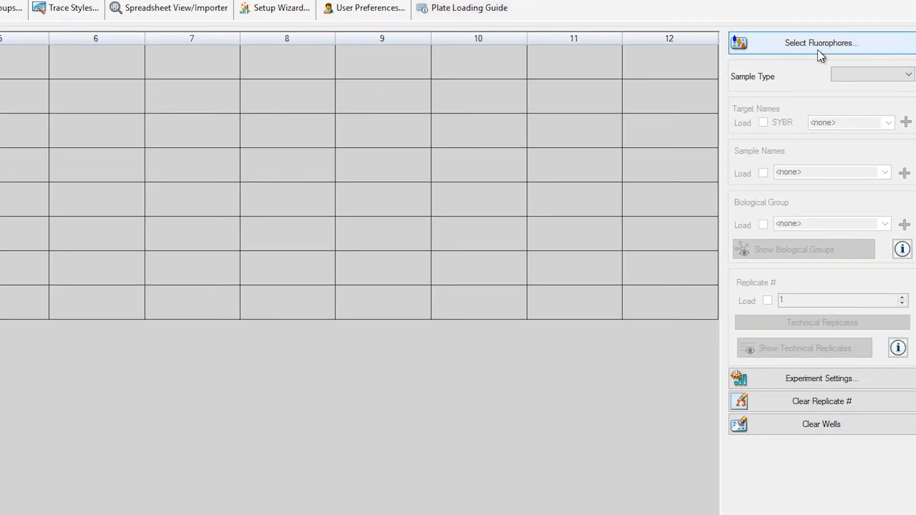
pyautogui.click(819, 43)
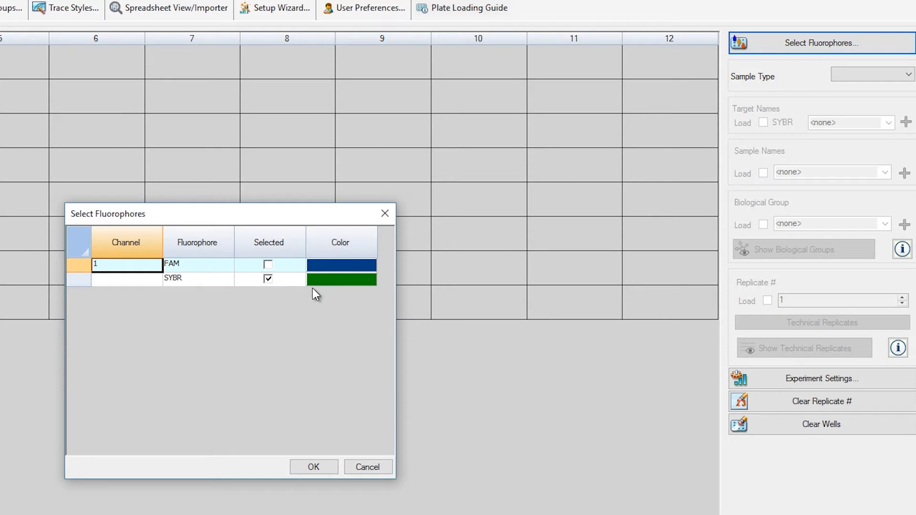
pyautogui.moveTo(276, 300)
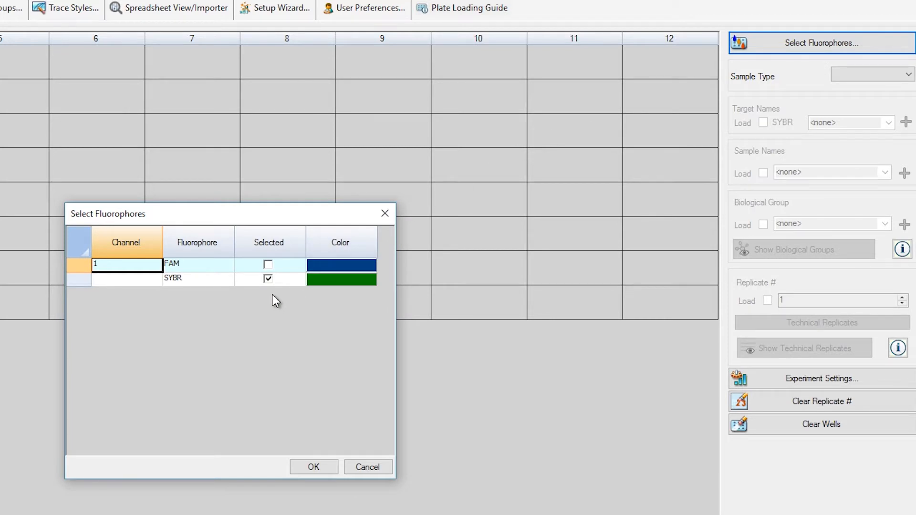
pyautogui.moveTo(314, 466)
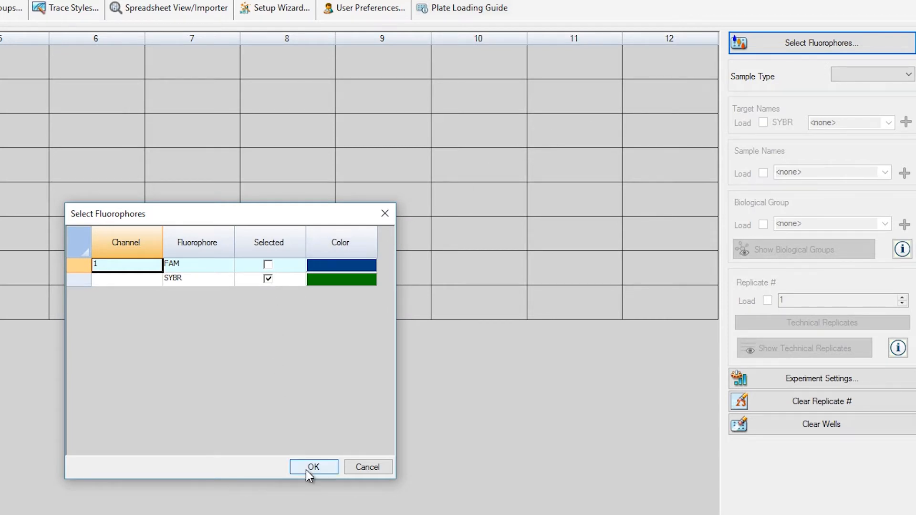
pyautogui.click(313, 466)
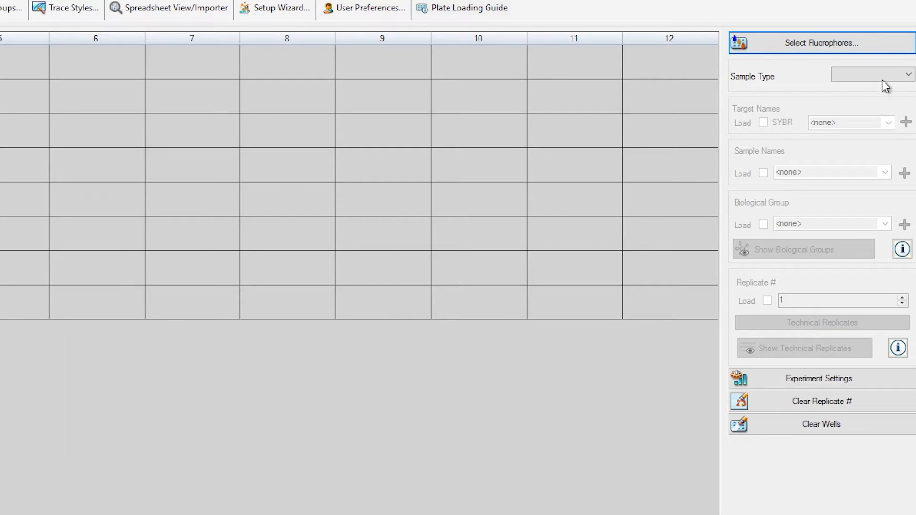
# - Set the selected wells to sample type Unknown with new SYBR target IL1B loaded
pyautogui.click(905, 74)
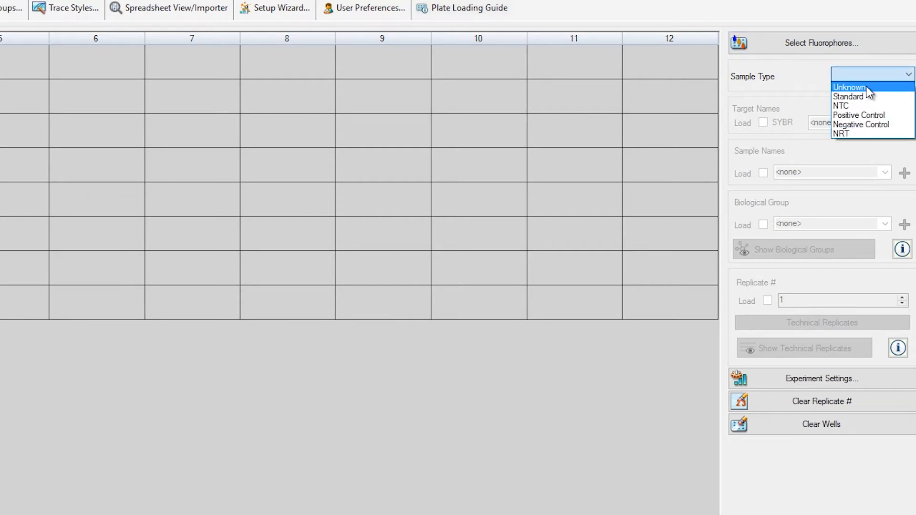
pyautogui.click(847, 86)
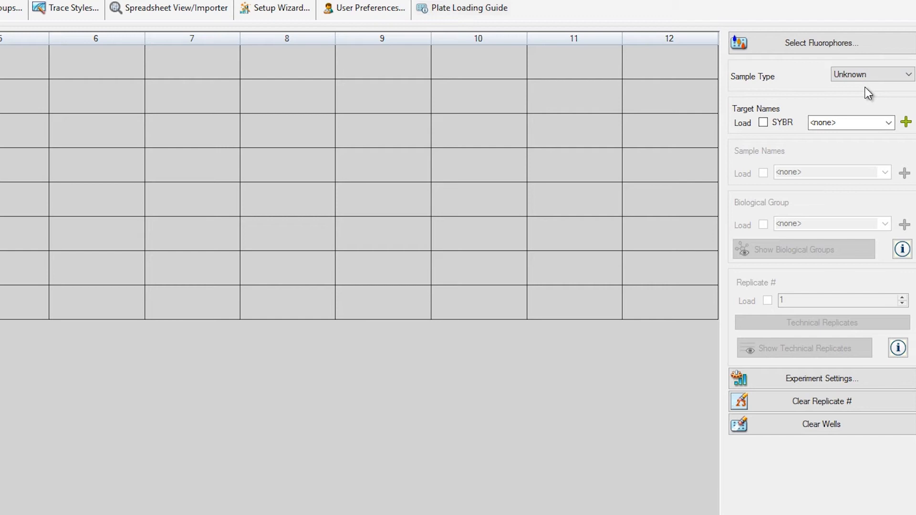
pyautogui.moveTo(850, 98)
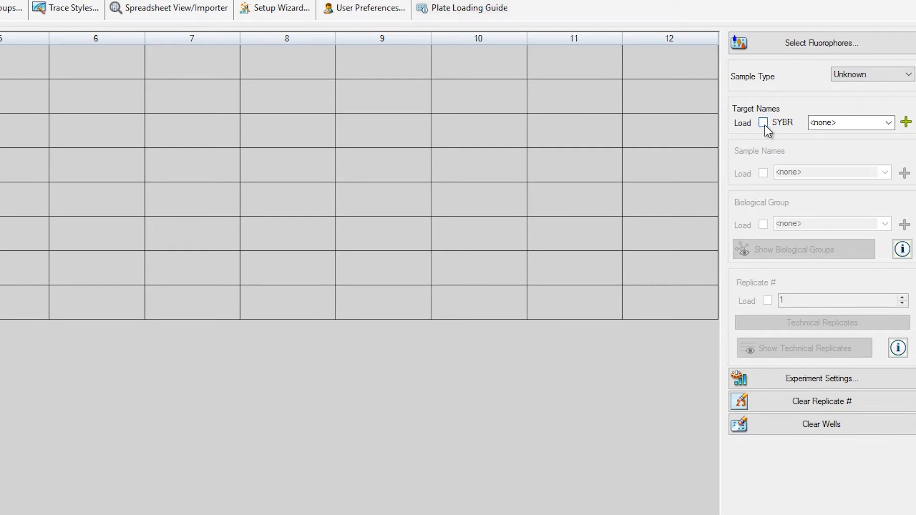
pyautogui.click(763, 123)
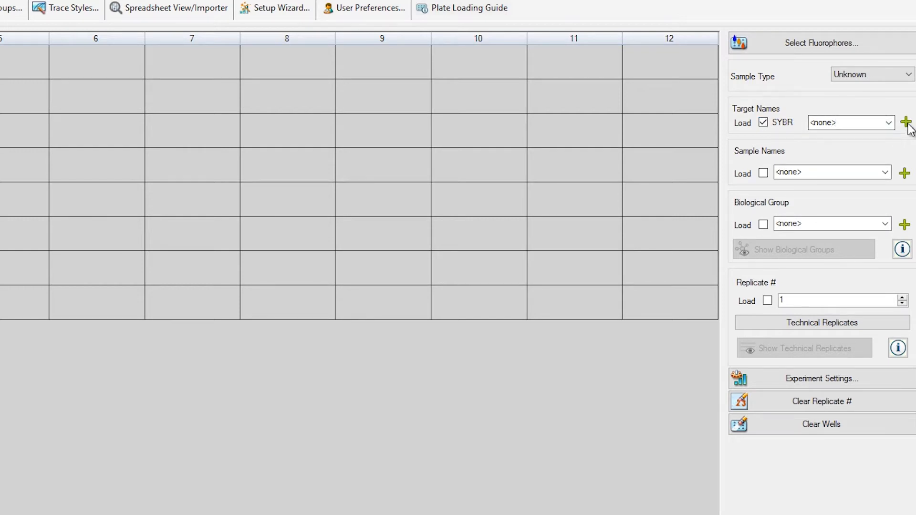
pyautogui.click(907, 122)
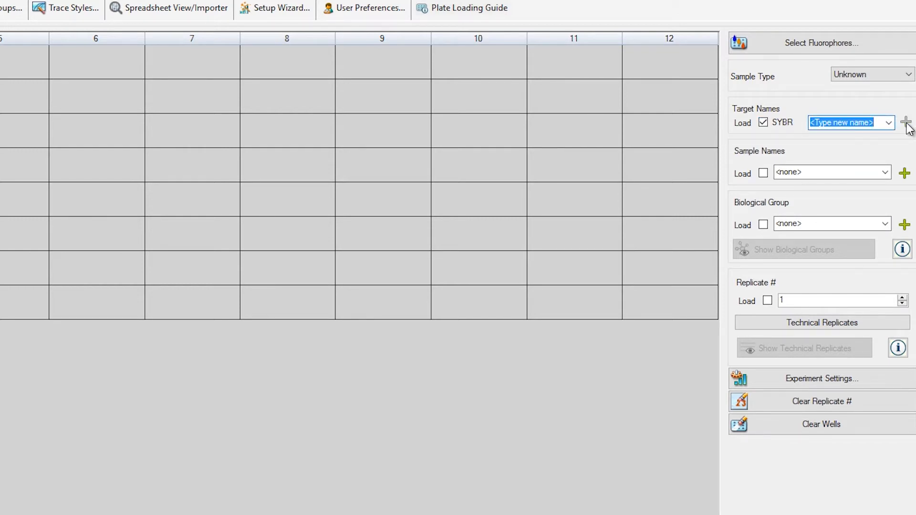
pyautogui.write('IL1')
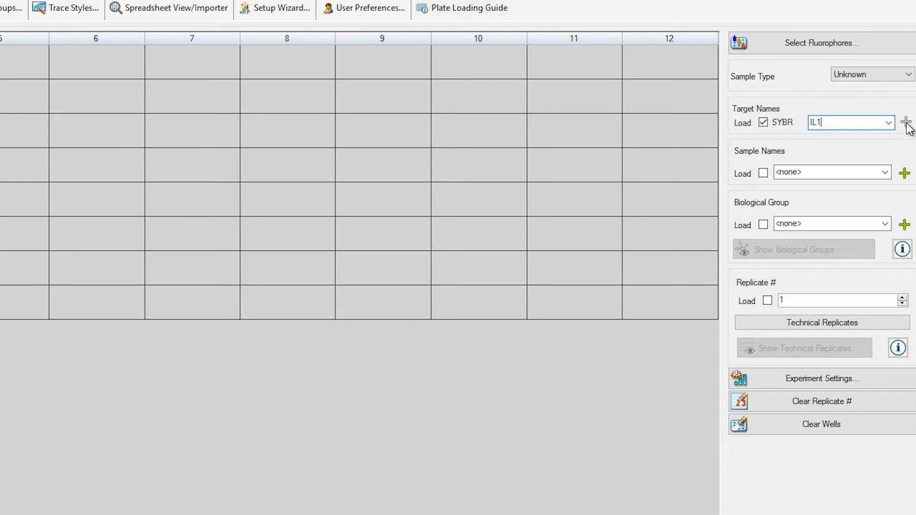
pyautogui.write('B')
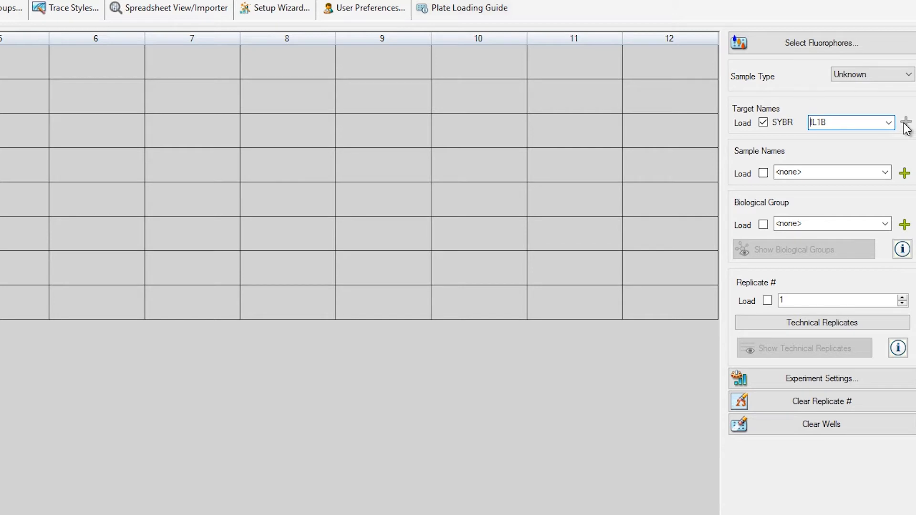
pyautogui.moveTo(867, 156)
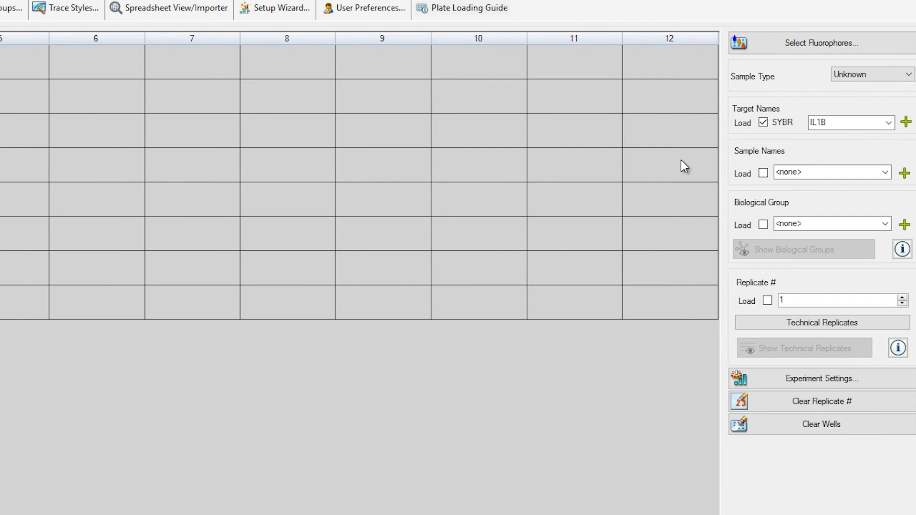
# - Name the row A unknown wells Sample1 and the row B wells Sample2
pyautogui.click(827, 171)
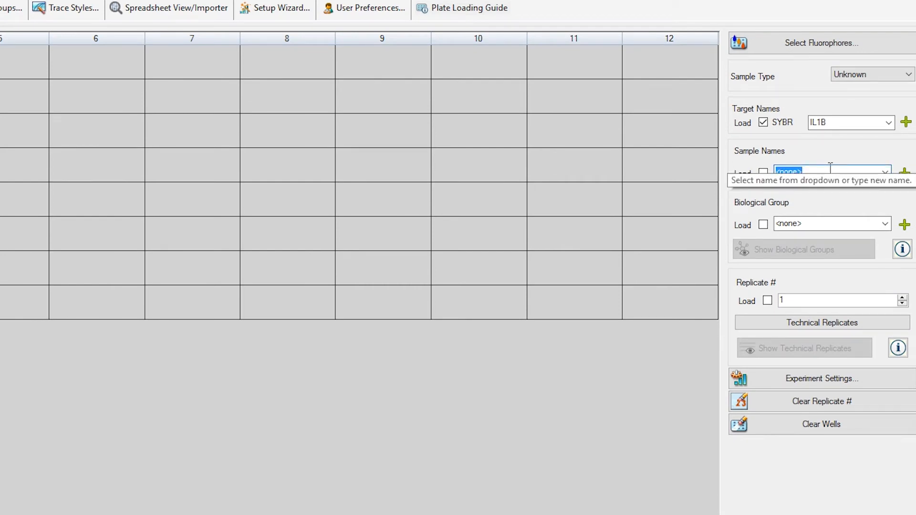
pyautogui.write('Sample1')
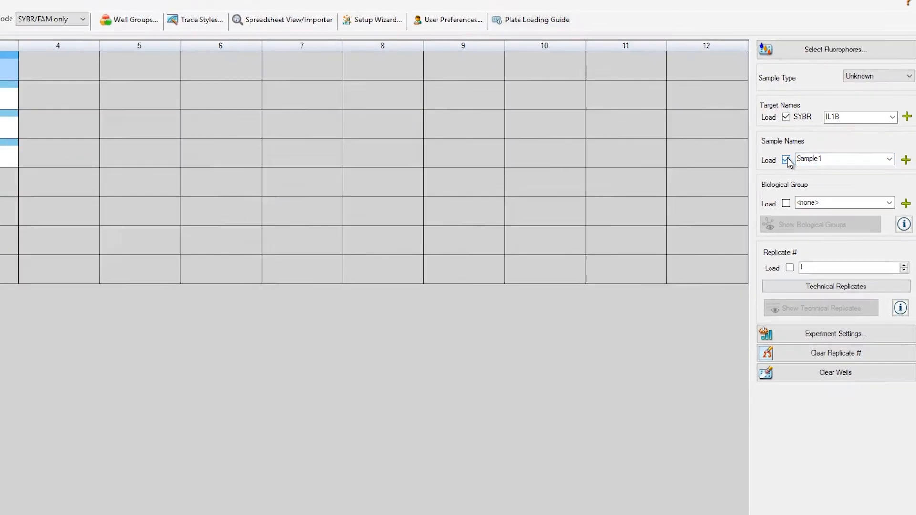
pyautogui.click(788, 160)
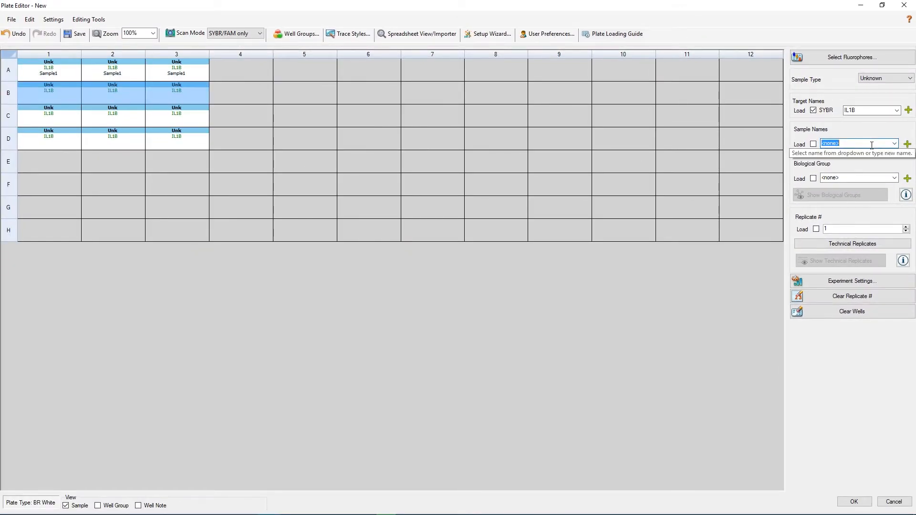
pyautogui.write('Sample2')
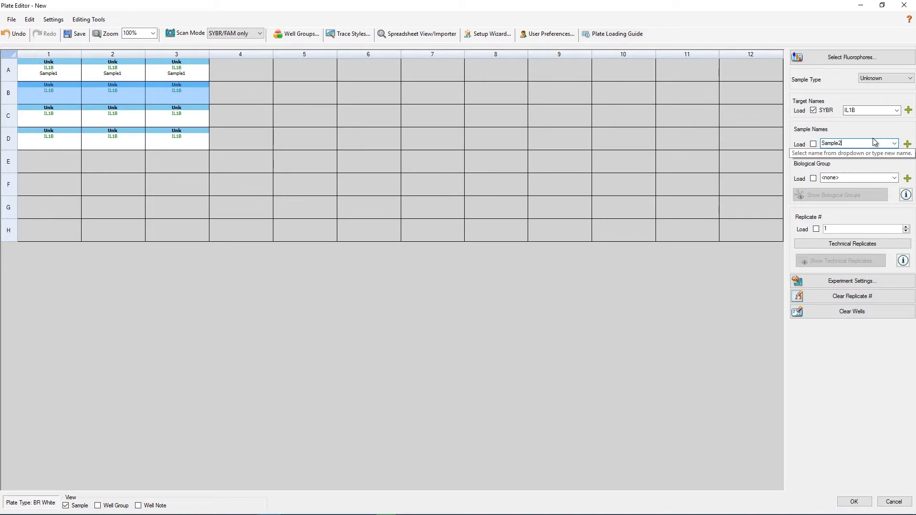
pyautogui.click(812, 144)
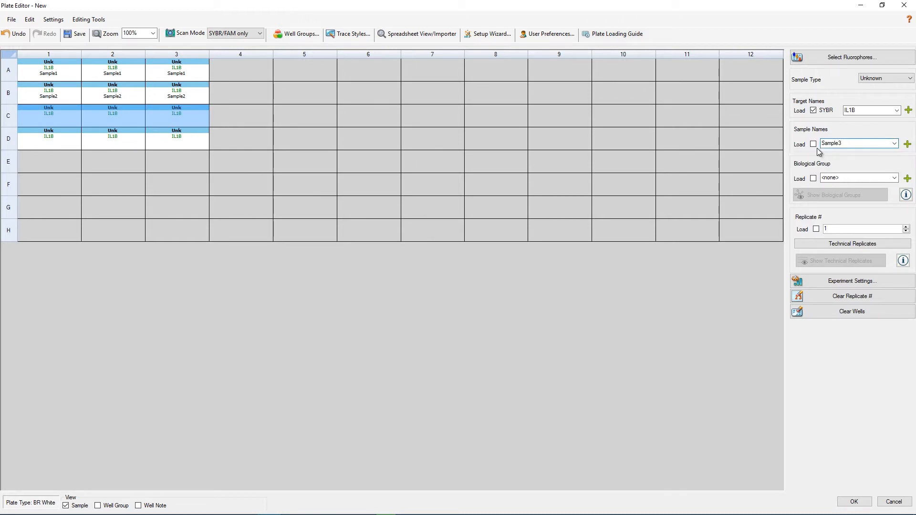
# - Apply the name Sample3 to the row C wells, then select row D
pyautogui.click(816, 143)
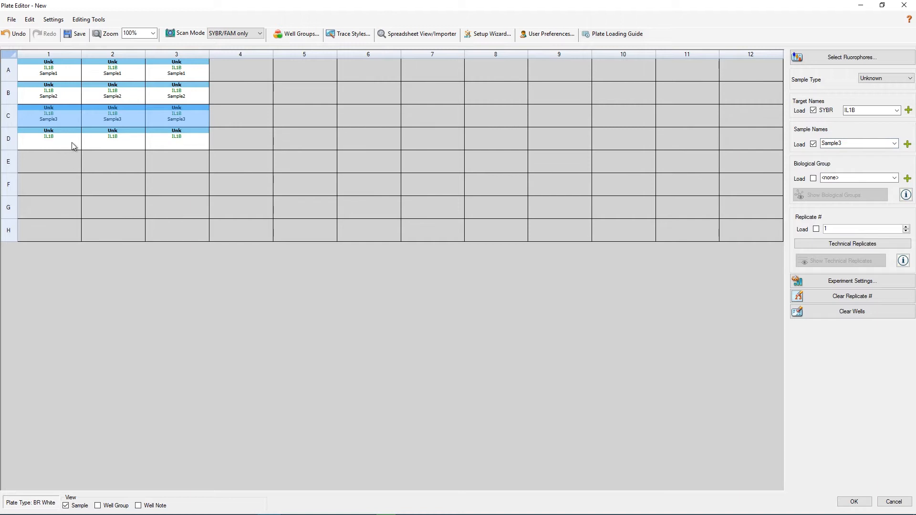
pyautogui.click(176, 138)
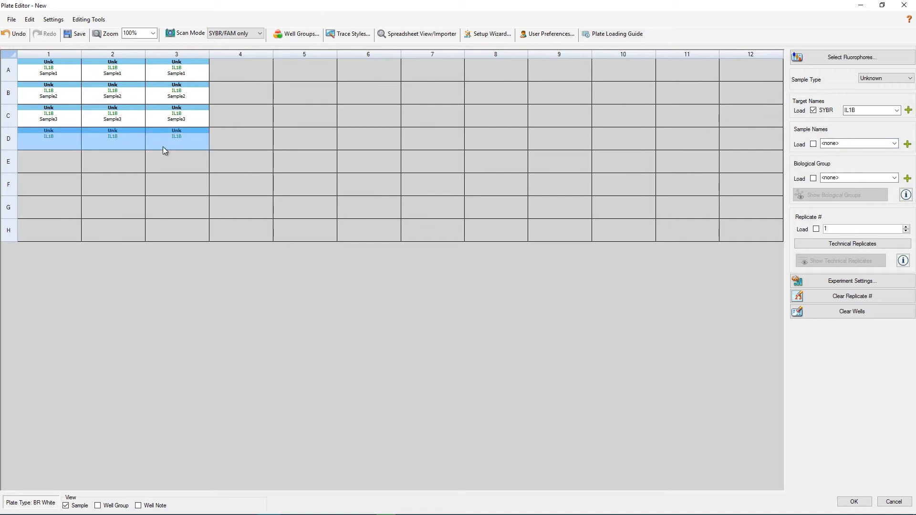
pyautogui.moveTo(685, 79)
pyautogui.write('Sample4')
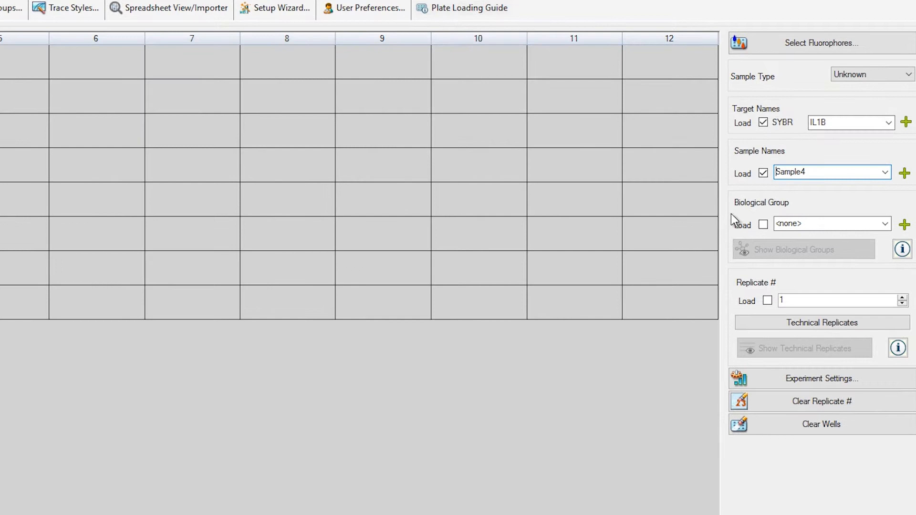
pyautogui.moveTo(734, 300)
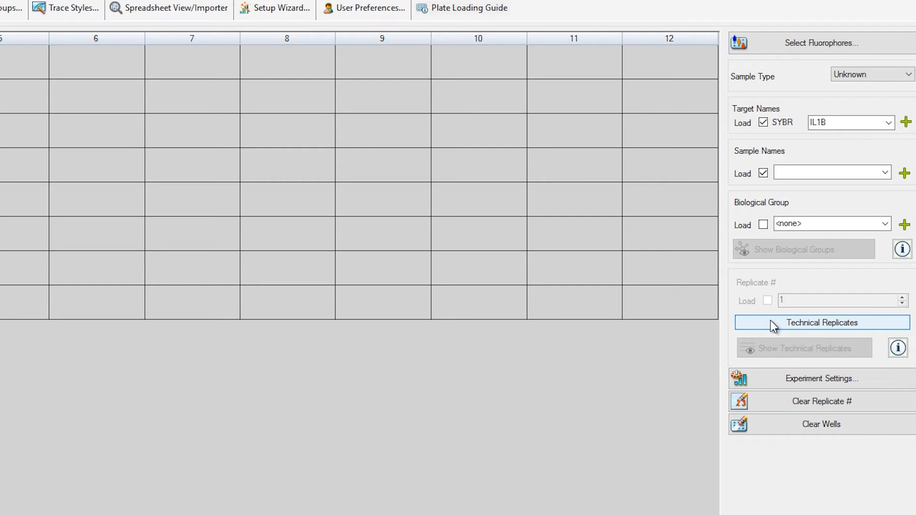
# - Number the unknowns as horizontal triplicates, Unk-1 through Unk-4 down rows A–D
pyautogui.click(822, 322)
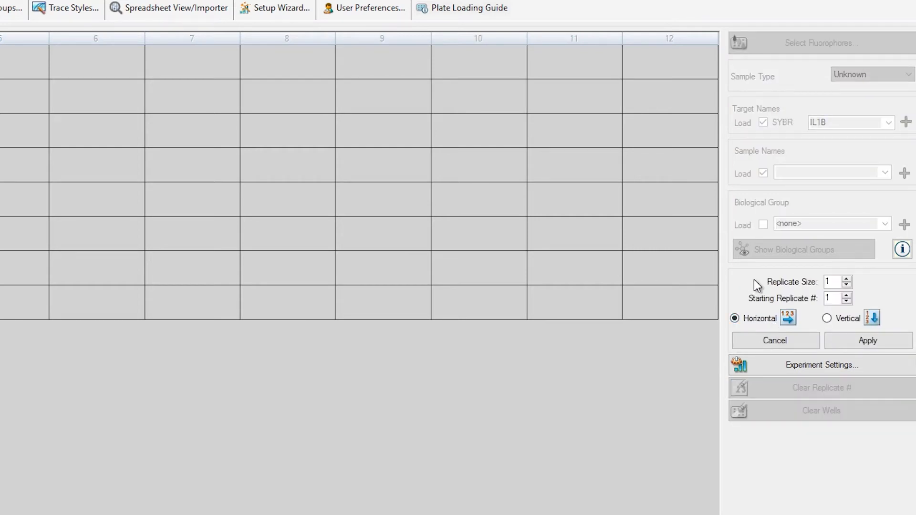
pyautogui.moveTo(745, 292)
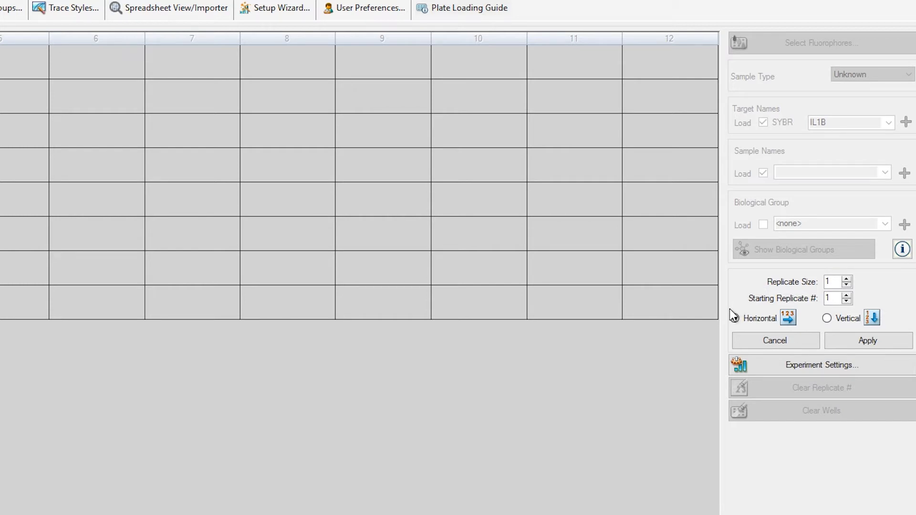
pyautogui.click(734, 318)
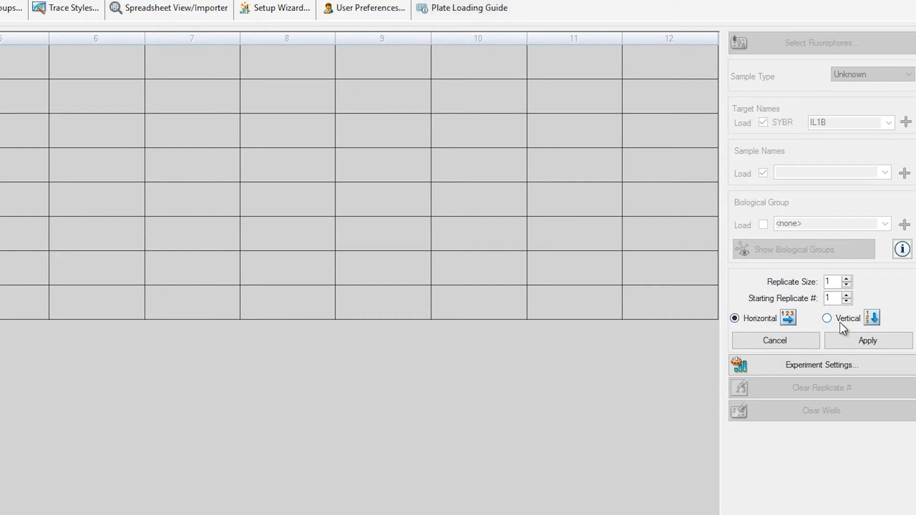
pyautogui.moveTo(864, 298)
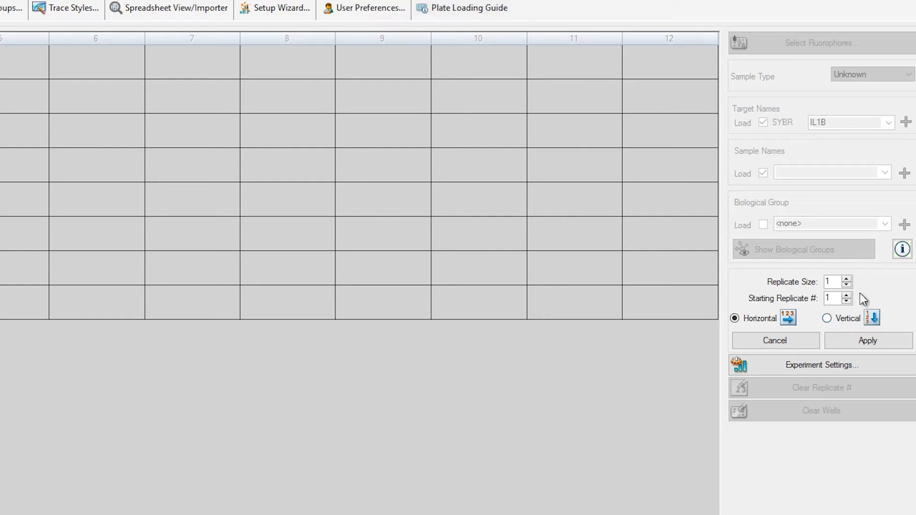
pyautogui.click(847, 278)
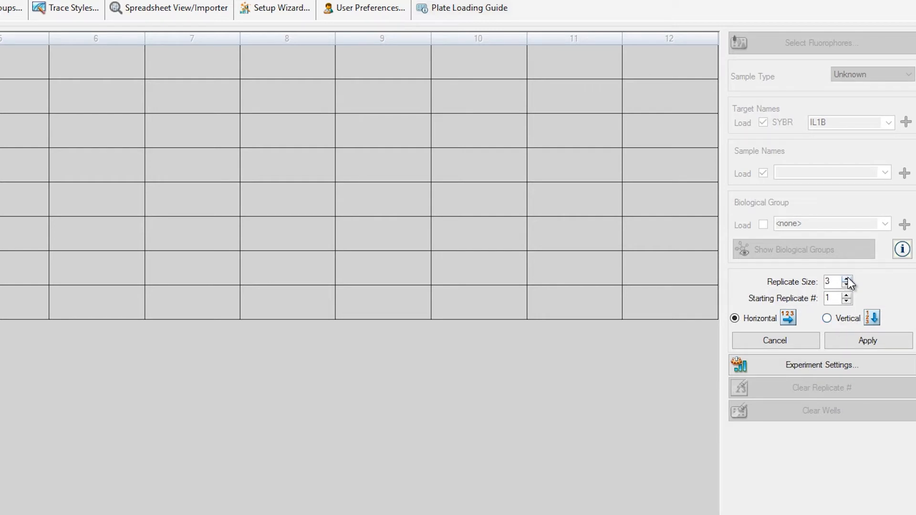
pyautogui.moveTo(864, 304)
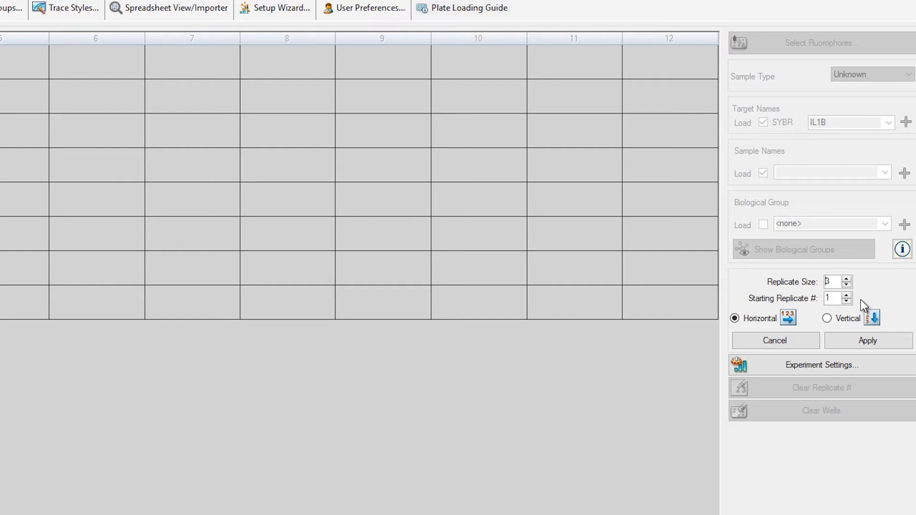
pyautogui.moveTo(861, 309)
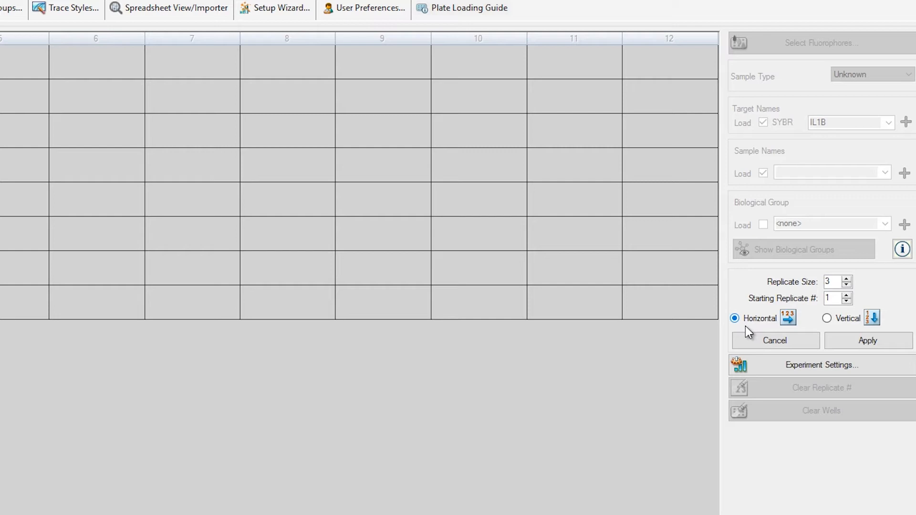
pyautogui.moveTo(869, 341)
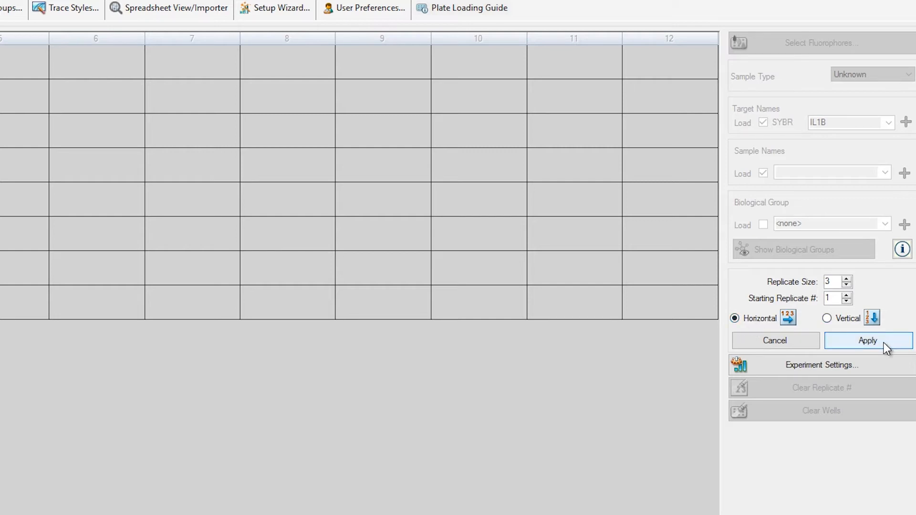
pyautogui.click(867, 341)
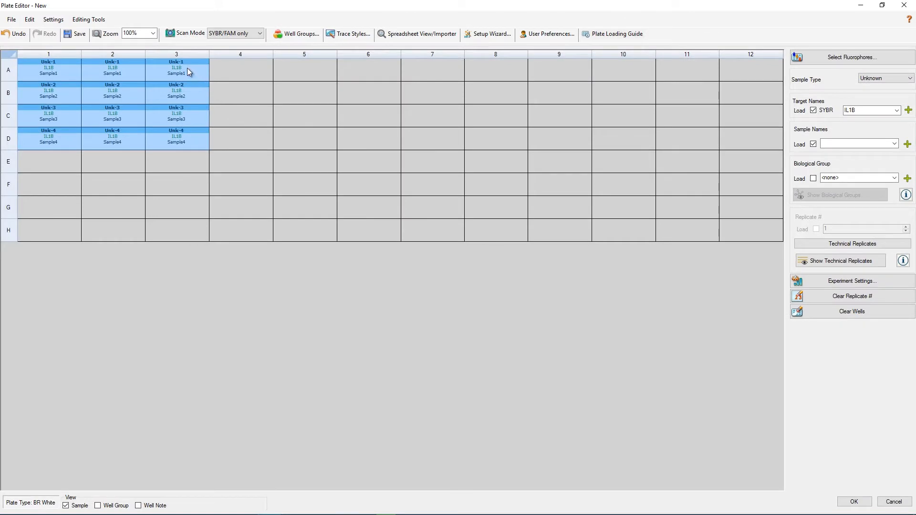
pyautogui.moveTo(201, 123)
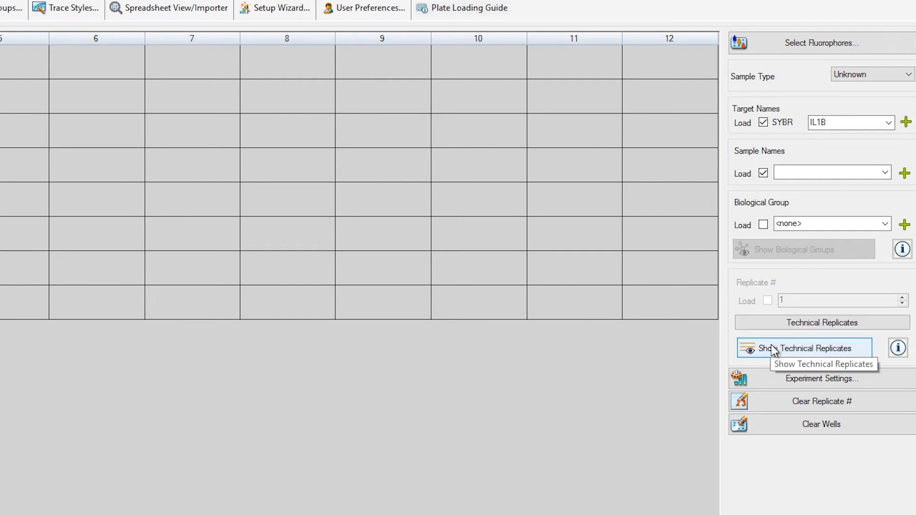
pyautogui.click(818, 349)
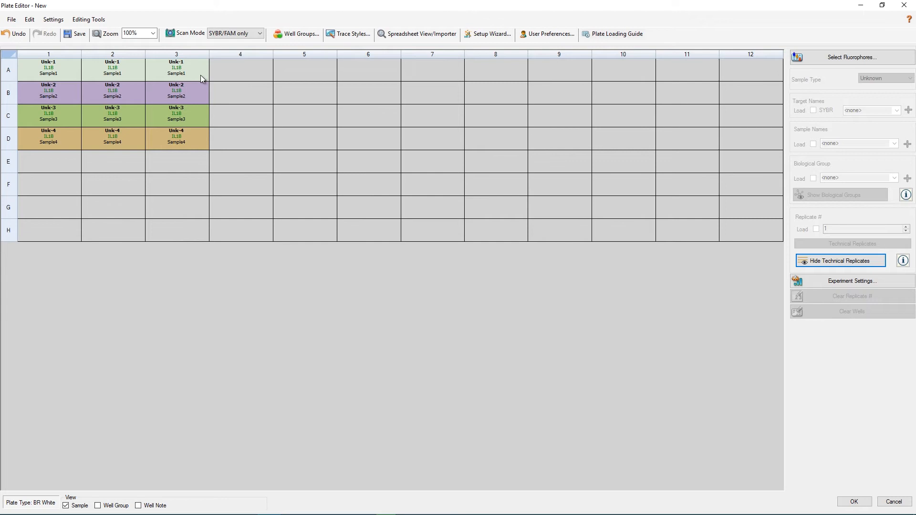
pyautogui.moveTo(203, 127)
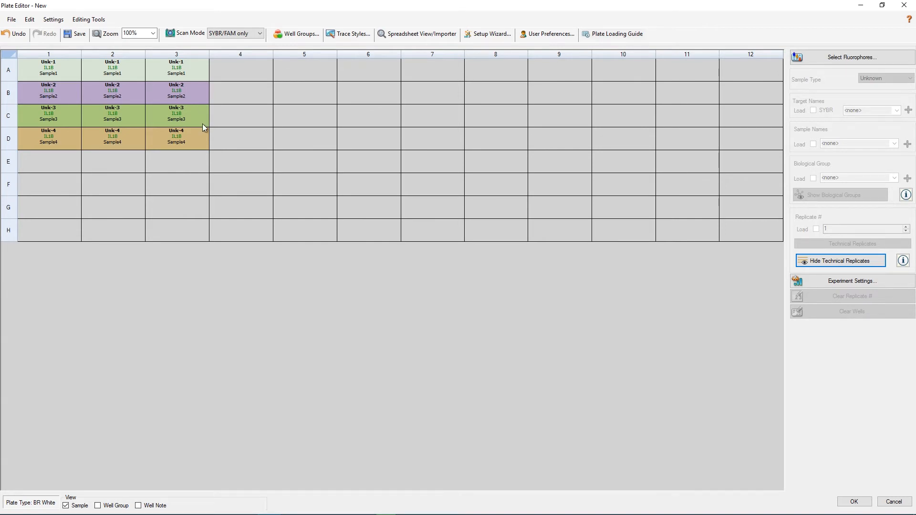
pyautogui.moveTo(200, 138)
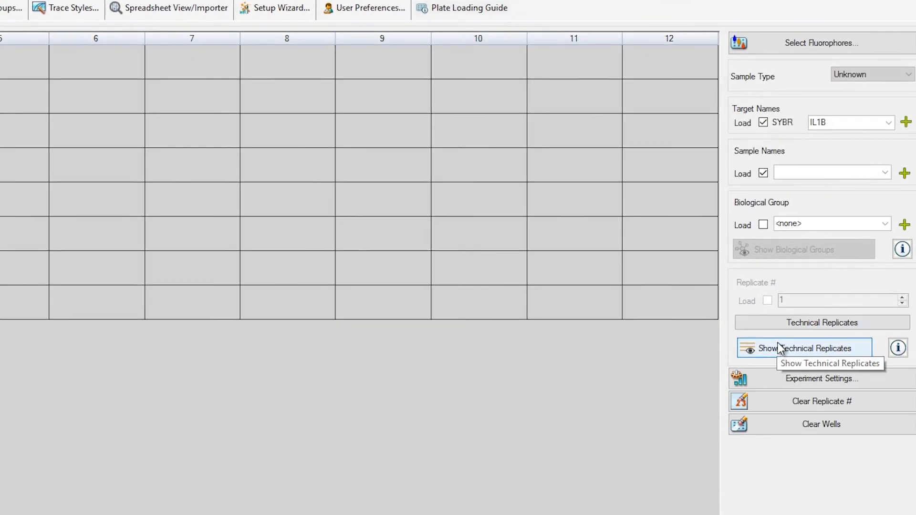
pyautogui.moveTo(556, 80)
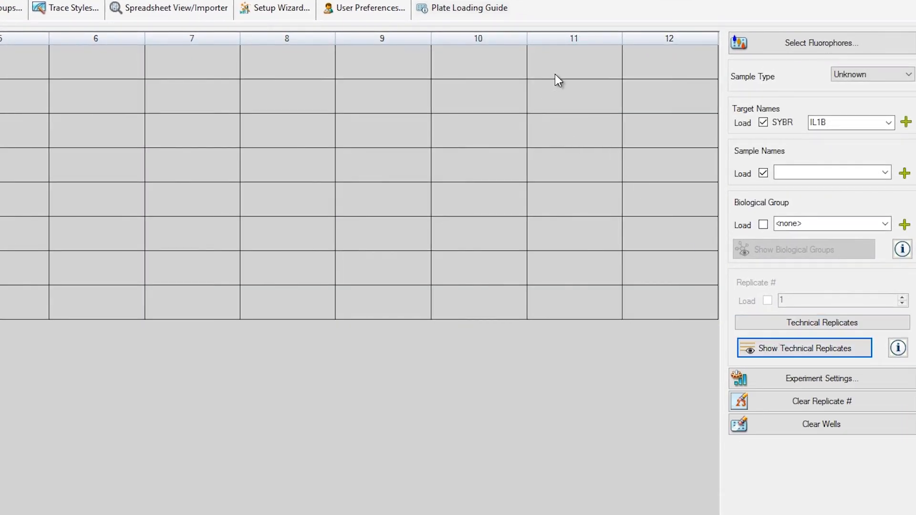
# - Make all wells in columns 11 and 12 Standard wells targeting IL1B
pyautogui.click(573, 62)
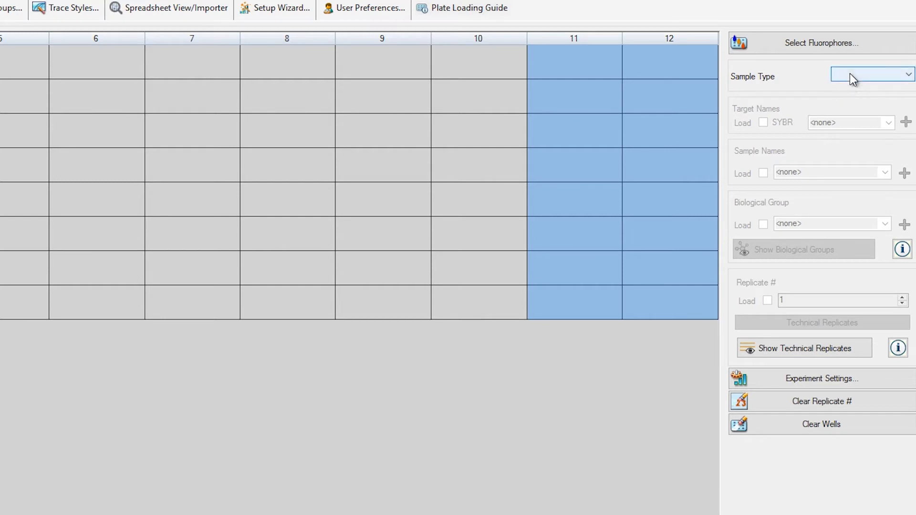
pyautogui.click(870, 74)
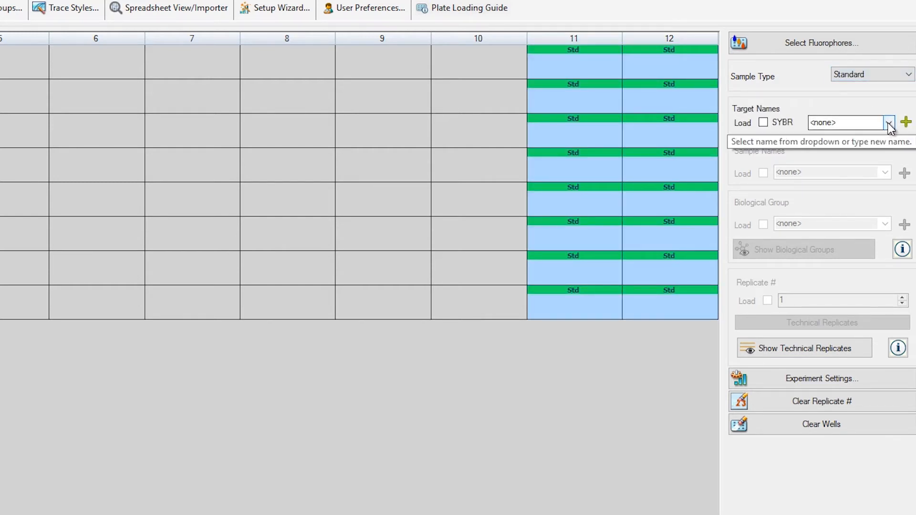
pyautogui.click(888, 122)
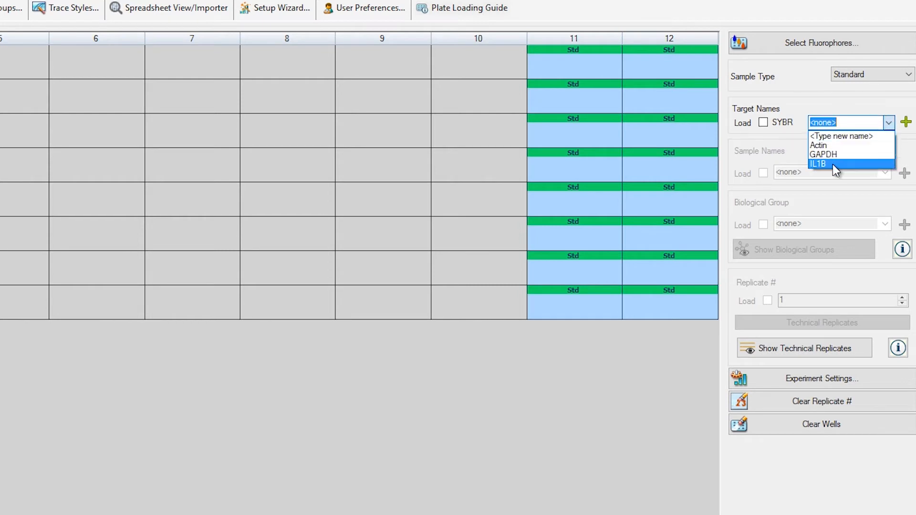
pyautogui.click(817, 163)
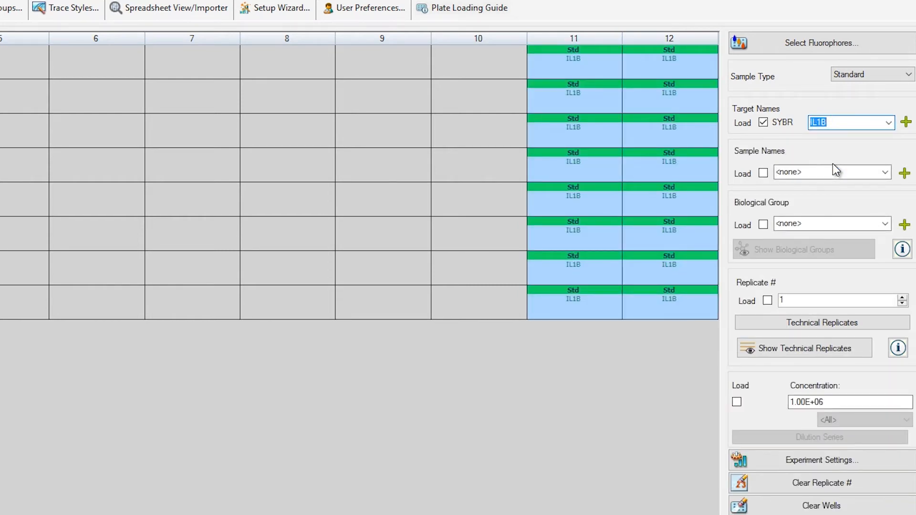
pyautogui.moveTo(850, 169)
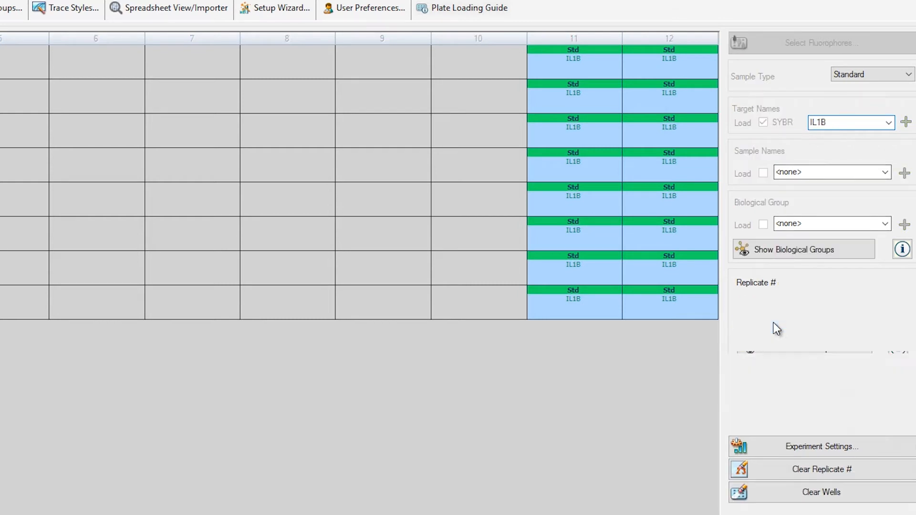
# - Number the column 11–12 standards as horizontal duplicates, Std-1 through Std-8
pyautogui.click(756, 282)
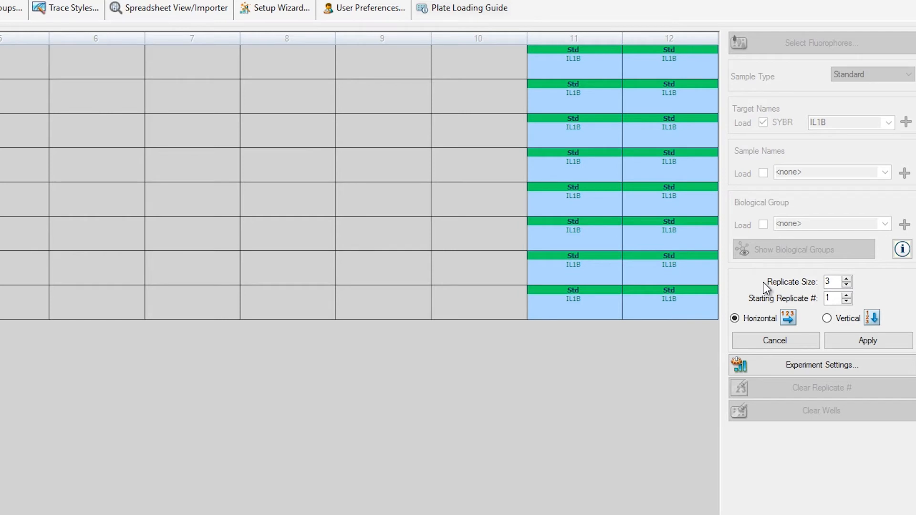
pyautogui.click(847, 285)
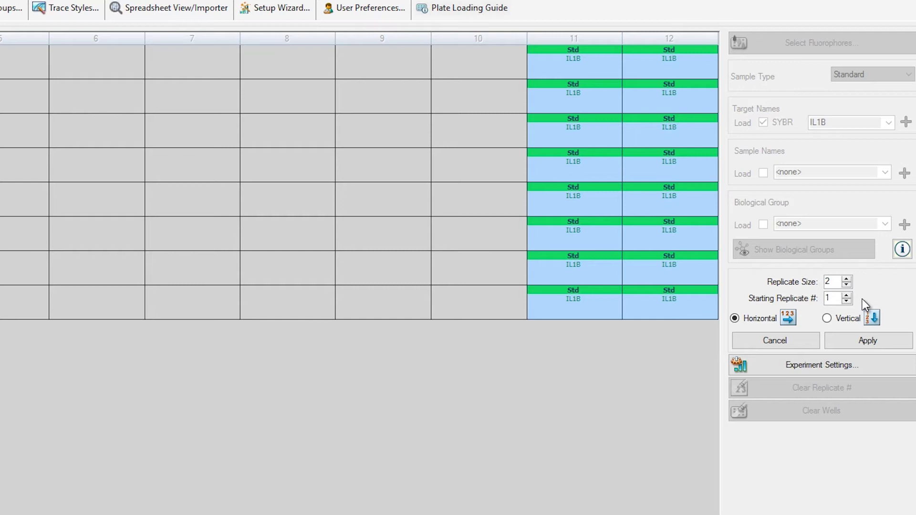
pyautogui.click(867, 340)
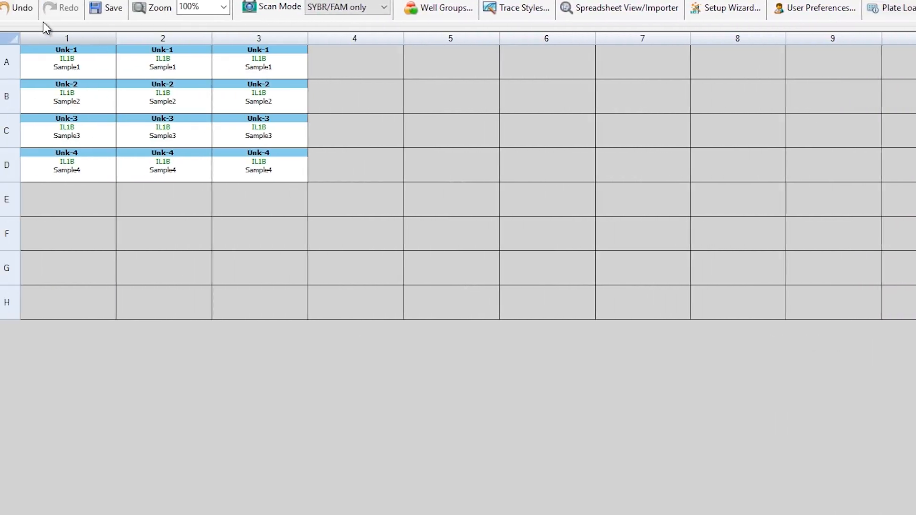
pyautogui.moveTo(23, 8)
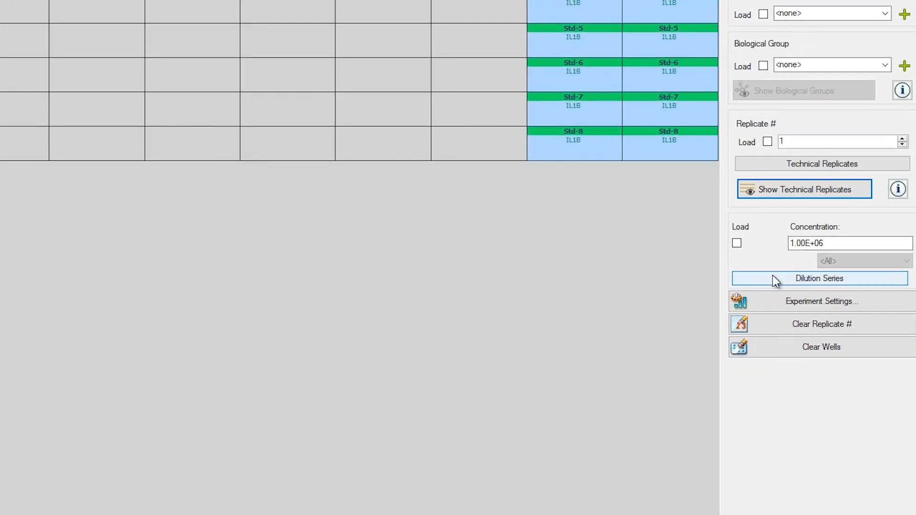
# - Apply a tenfold decreasing dilution series, 1.00E+06 to 1.00E-01, across Std-1 to Std-8
pyautogui.click(820, 278)
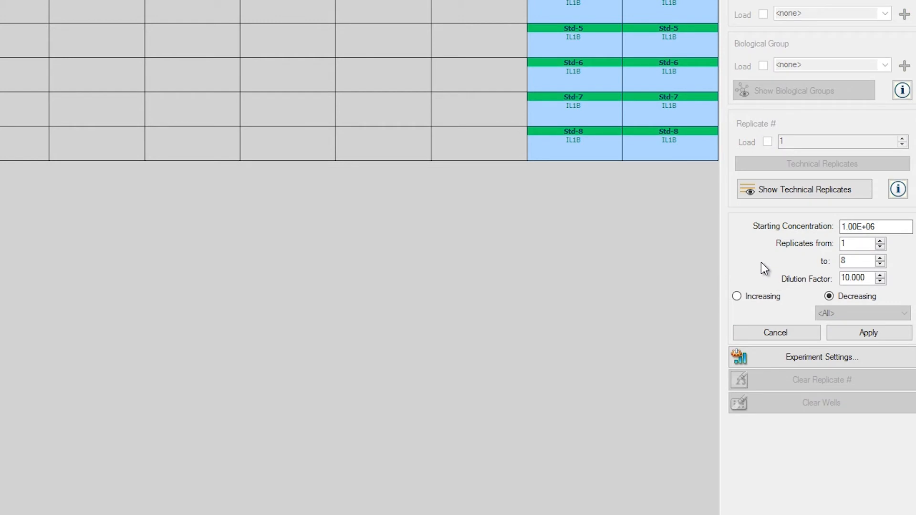
pyautogui.moveTo(746, 228)
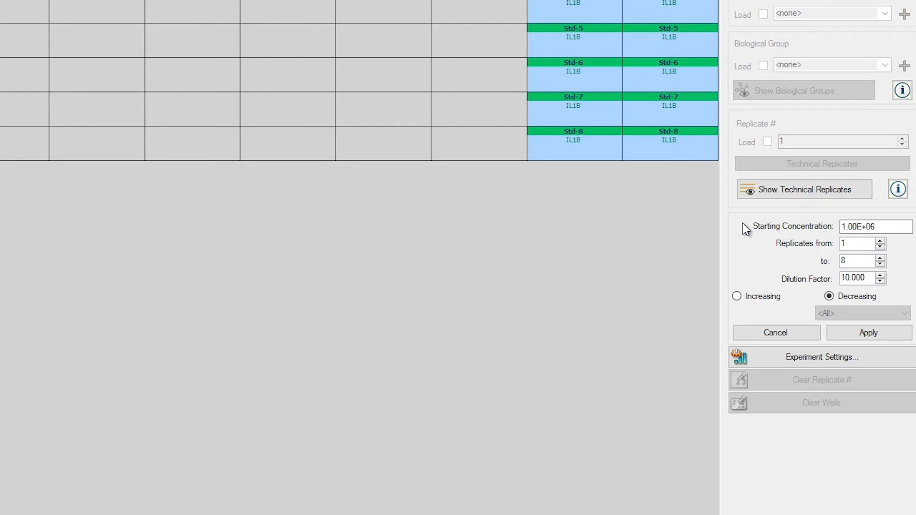
pyautogui.moveTo(763, 247)
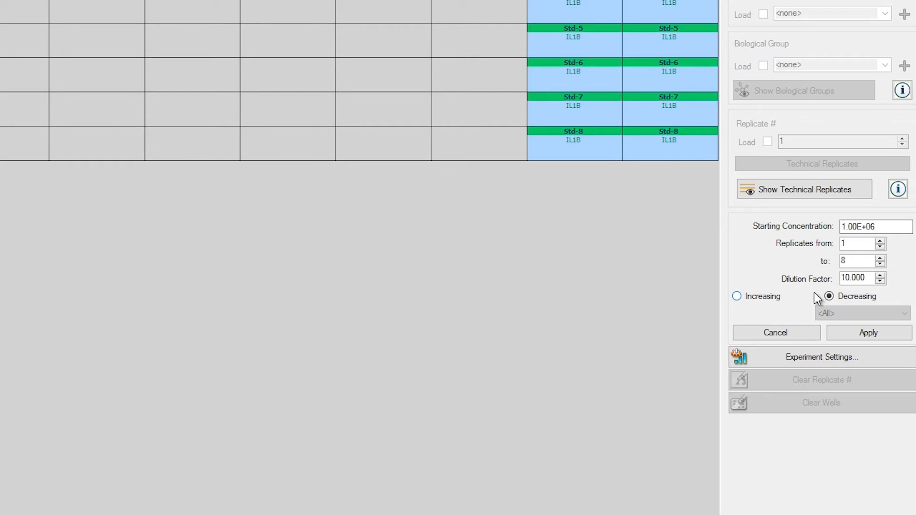
pyautogui.click(875, 226)
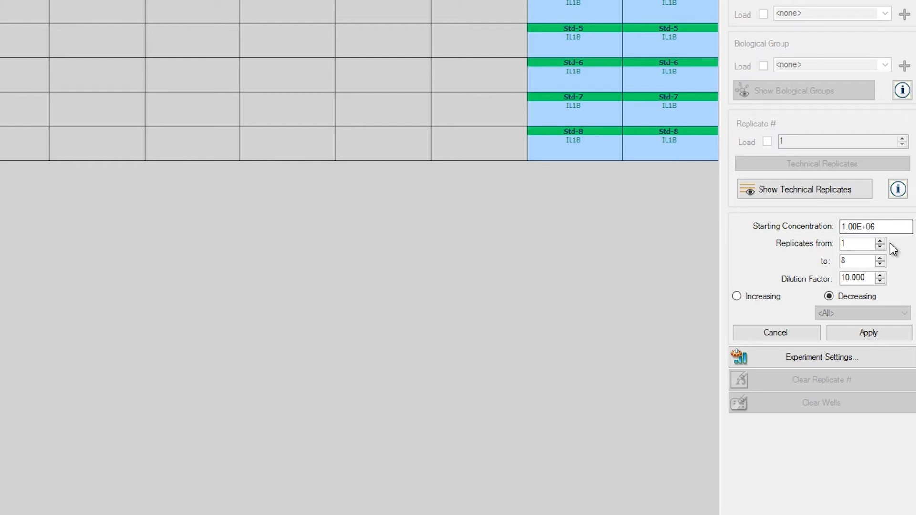
pyautogui.moveTo(896, 267)
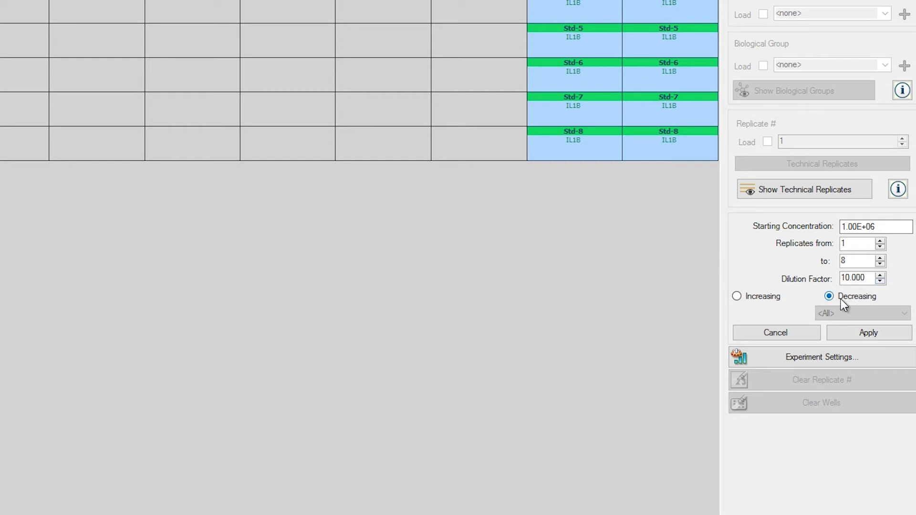
pyautogui.moveTo(830, 302)
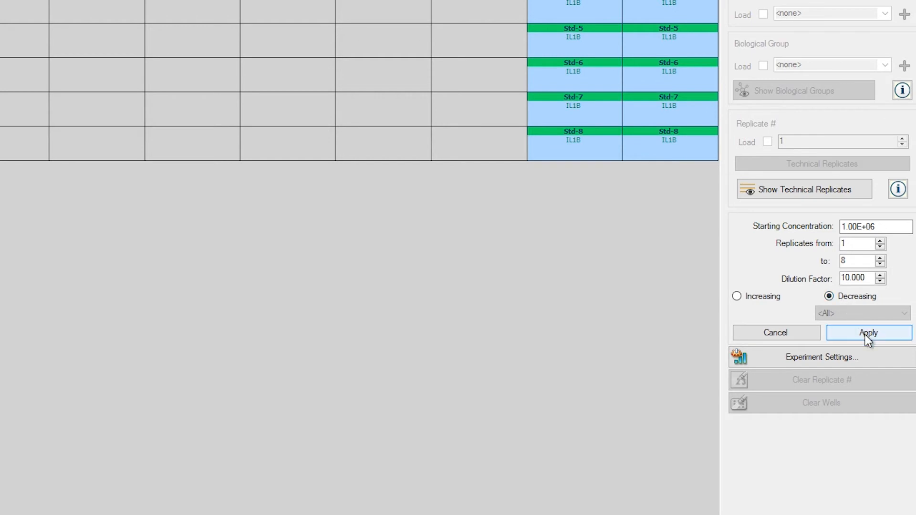
pyautogui.click(869, 332)
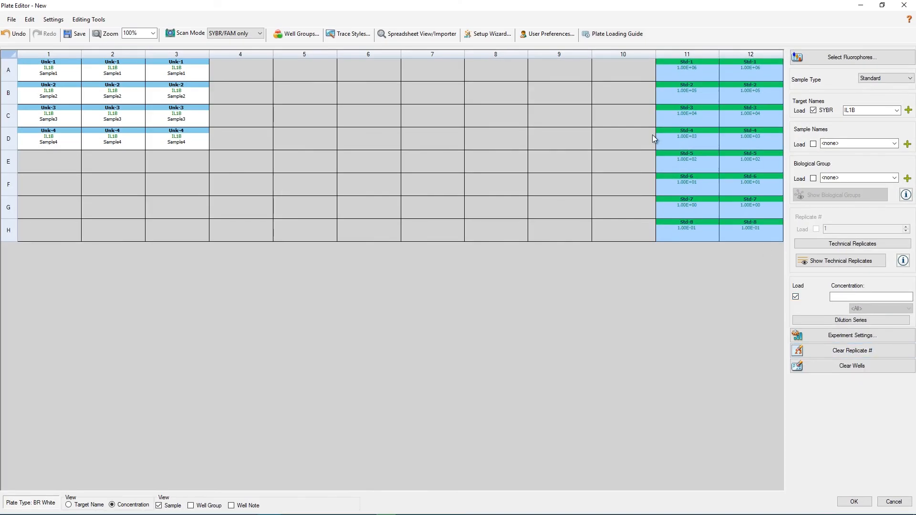
pyautogui.moveTo(662, 115)
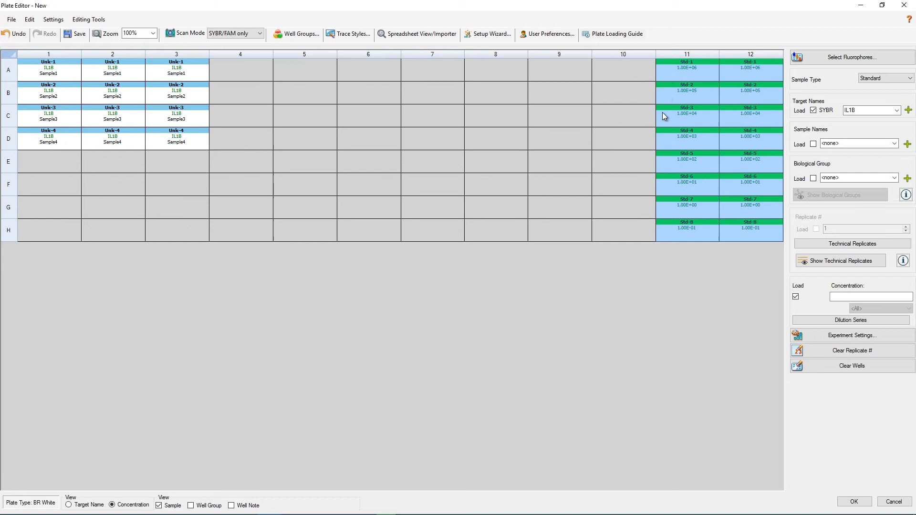
pyautogui.moveTo(668, 167)
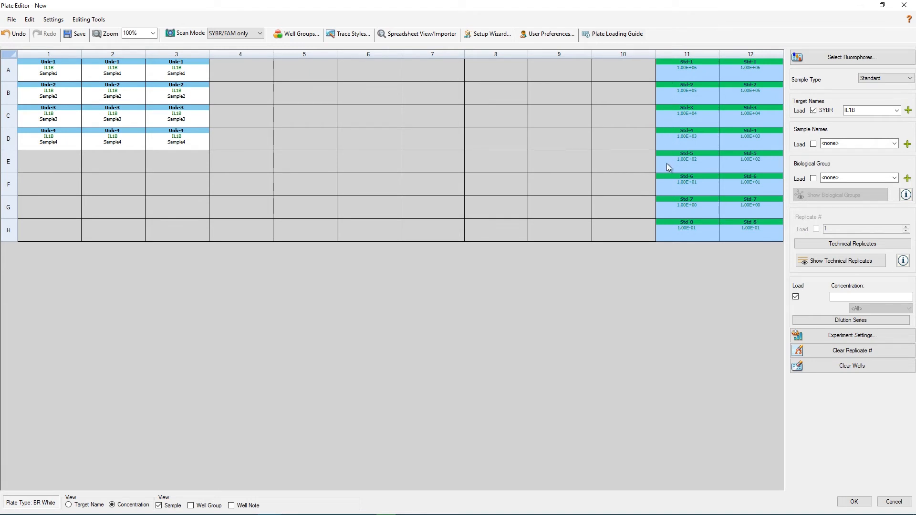
pyautogui.moveTo(641, 214)
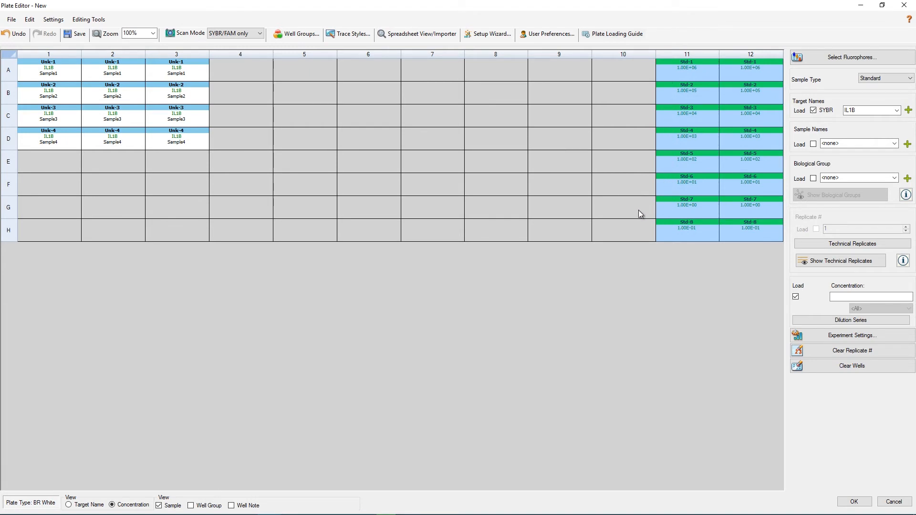
pyautogui.click(623, 206)
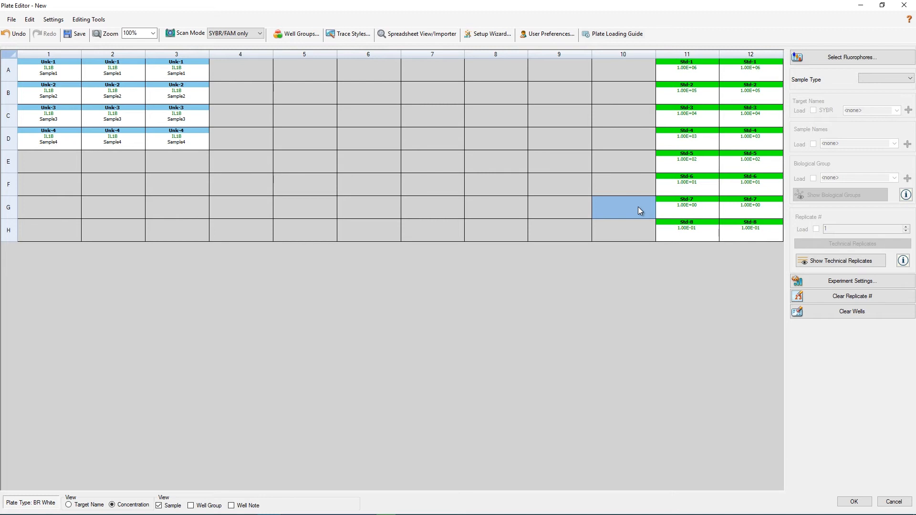
pyautogui.moveTo(642, 203)
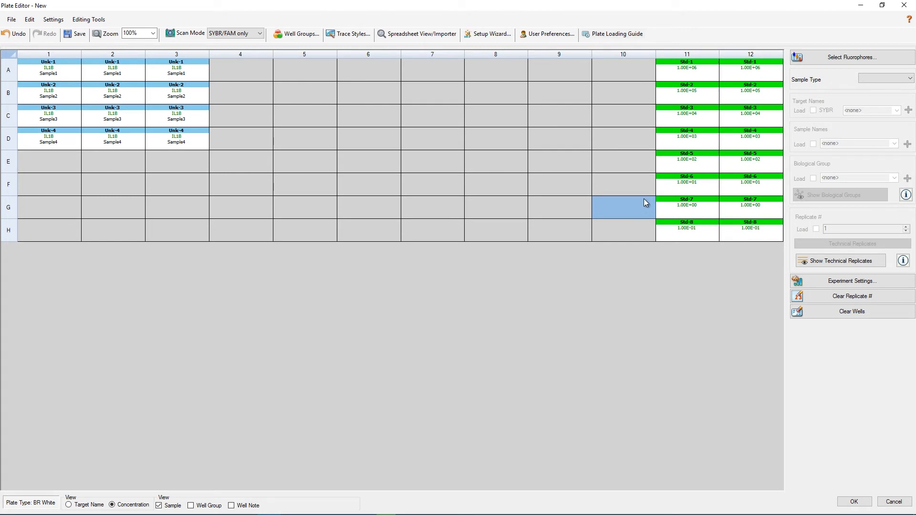
pyautogui.moveTo(505, 78)
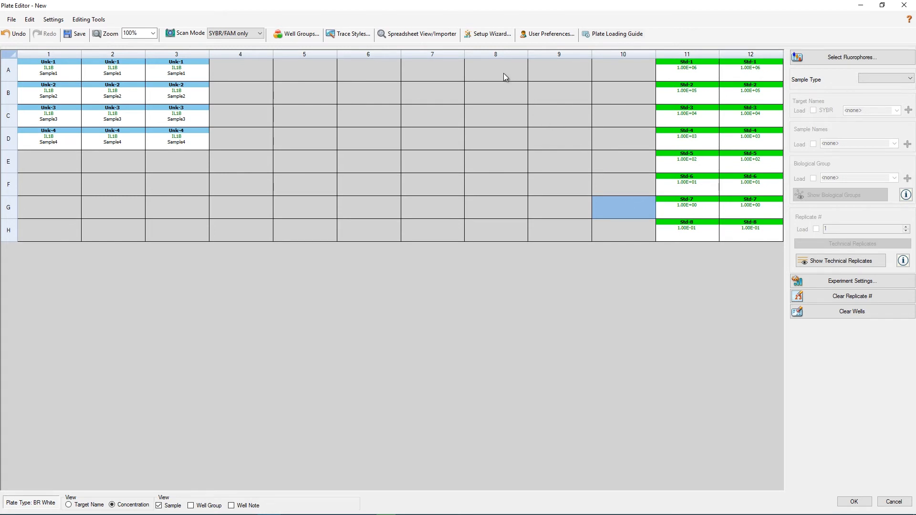
# - Make well A8 a no-template control (NTC) with IL1B as its target
pyautogui.click(495, 69)
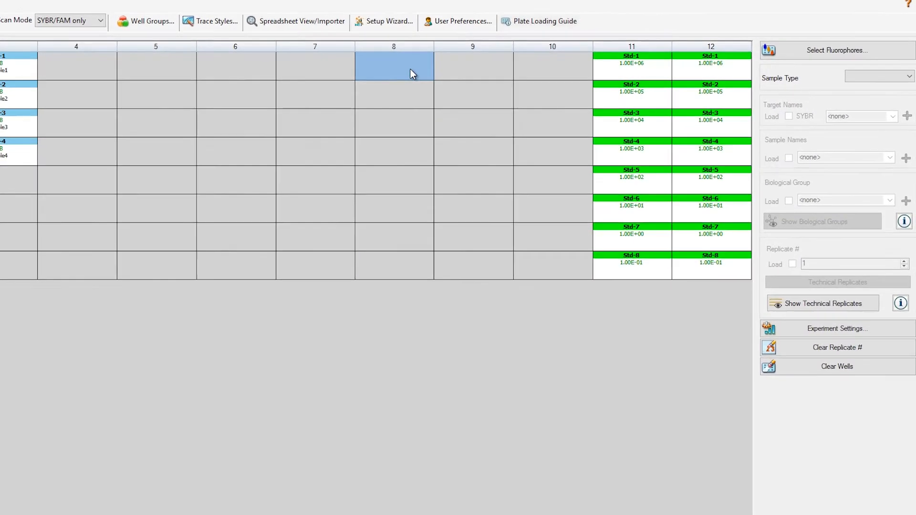
pyautogui.click(894, 76)
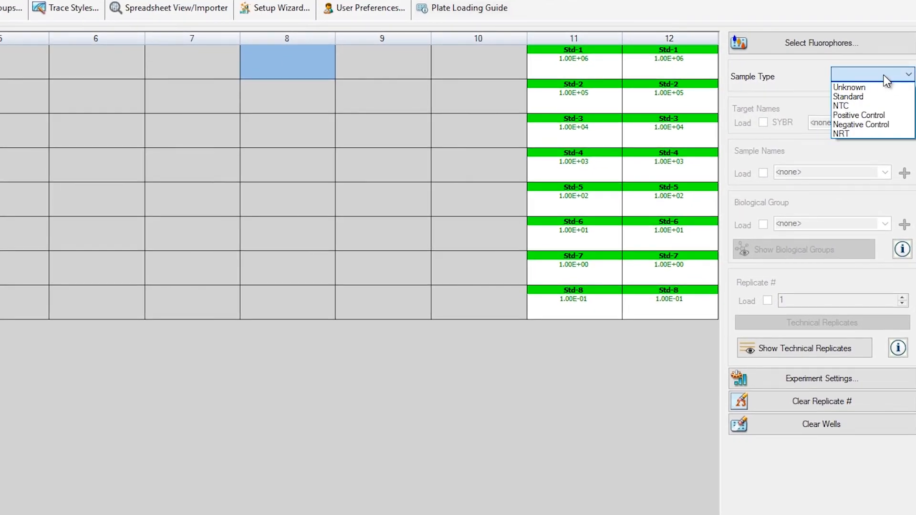
pyautogui.moveTo(853, 96)
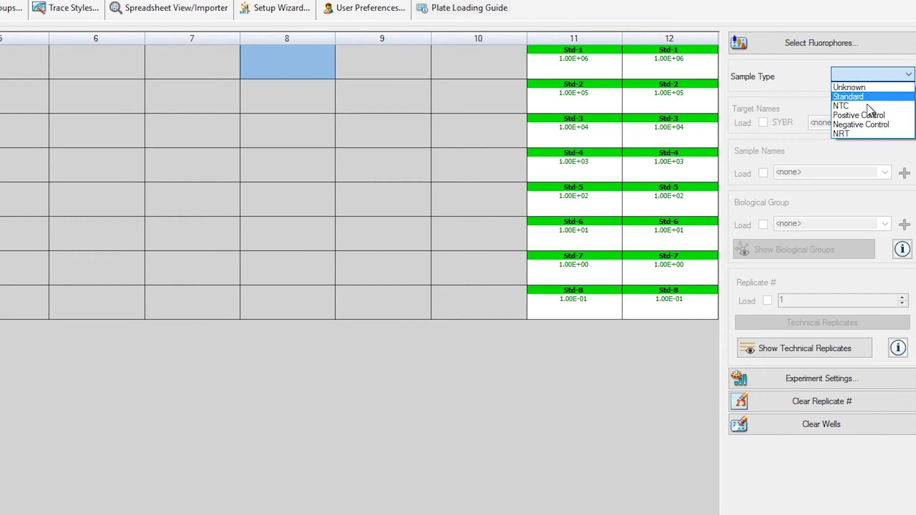
pyautogui.moveTo(842, 106)
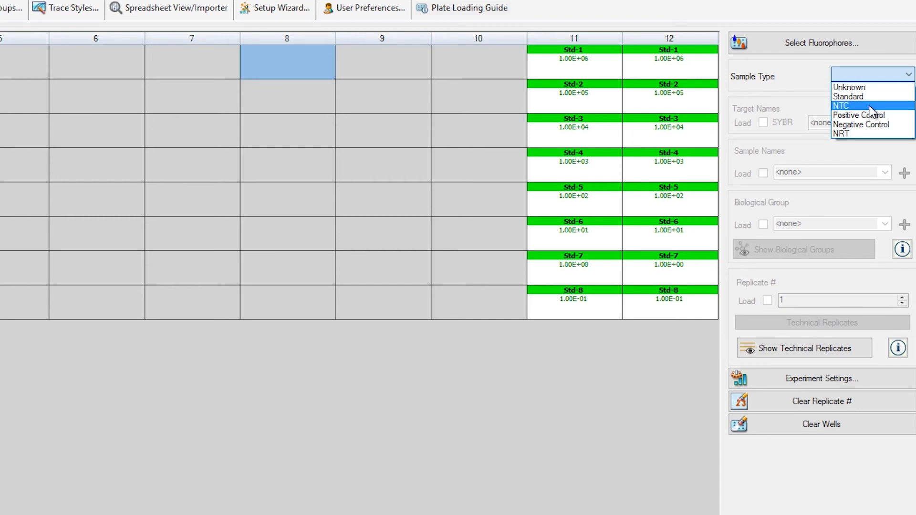
pyautogui.click(841, 106)
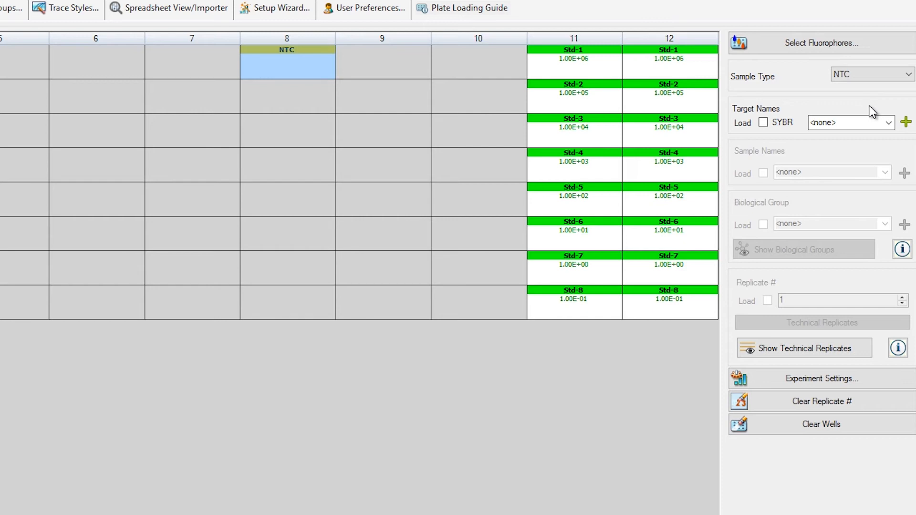
pyautogui.moveTo(886, 116)
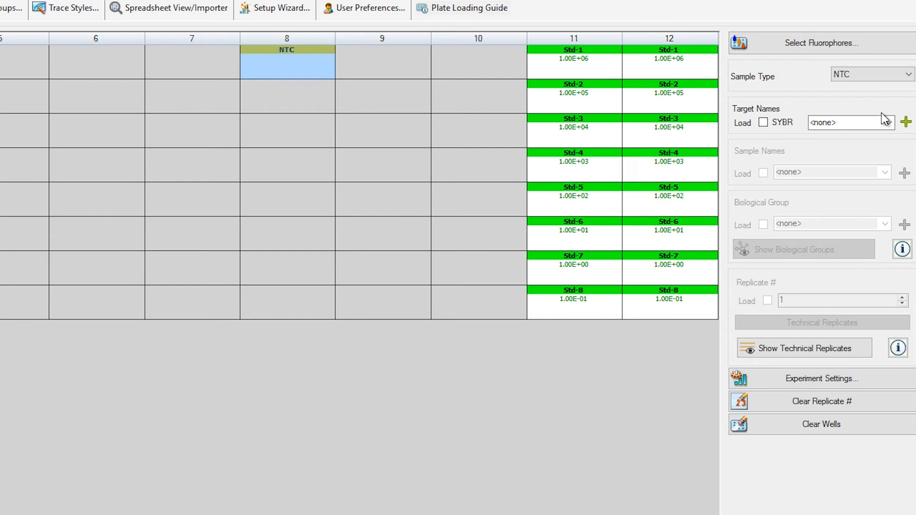
pyautogui.click(888, 122)
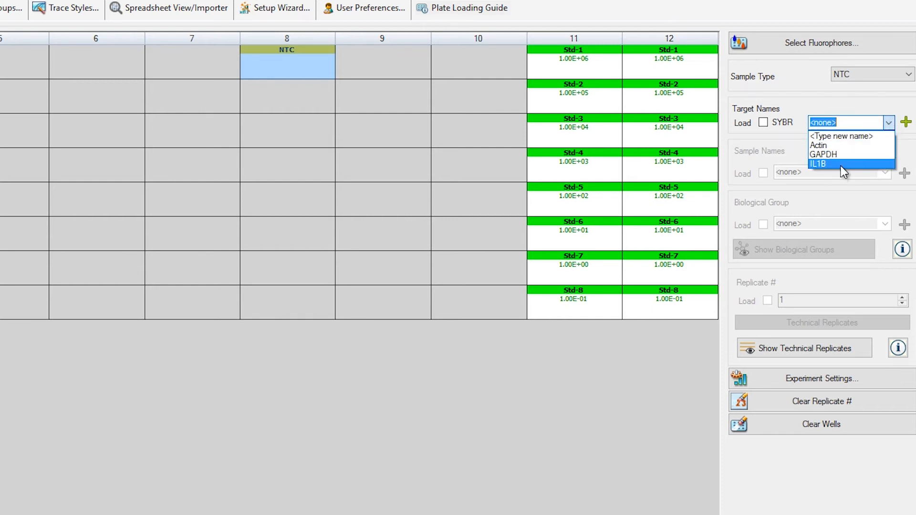
pyautogui.click(817, 164)
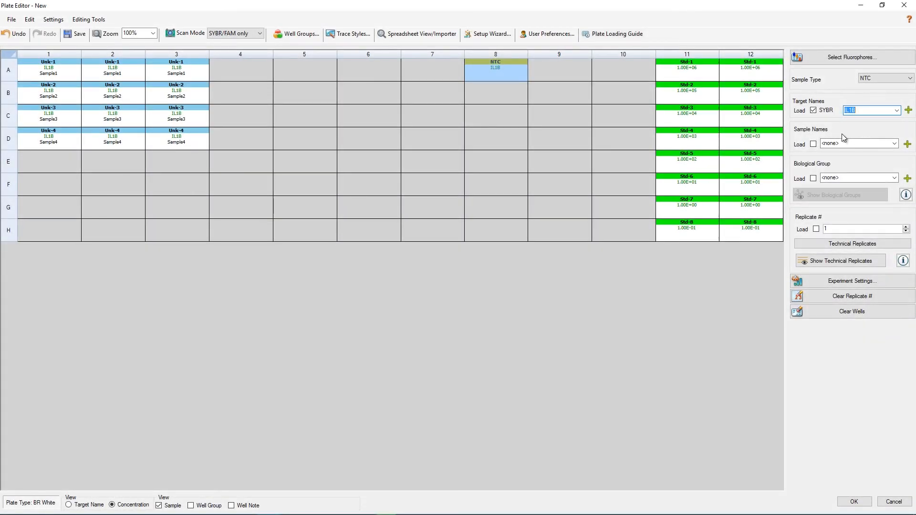
pyautogui.click(559, 92)
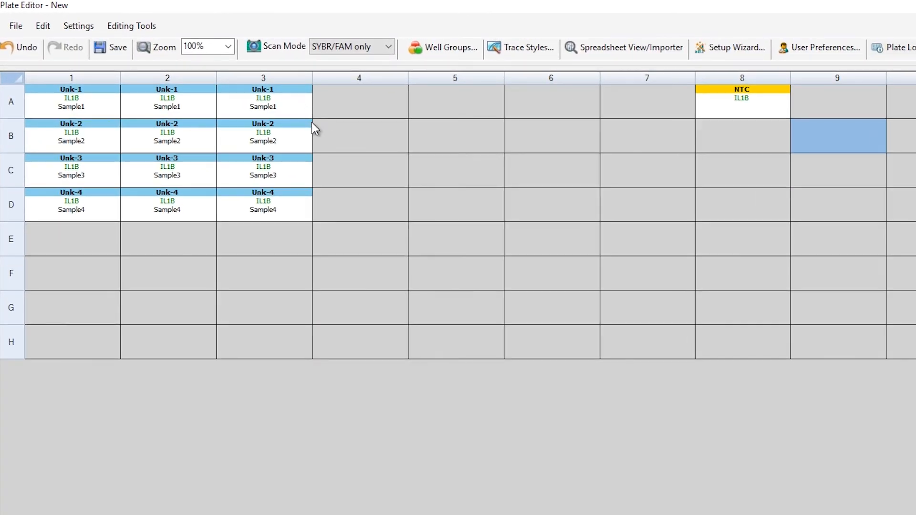
pyautogui.moveTo(297, 142)
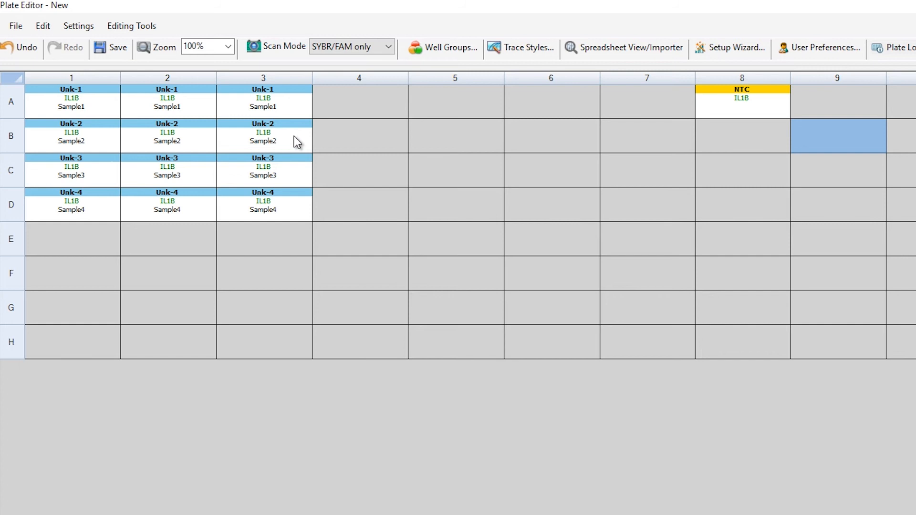
pyautogui.moveTo(305, 205)
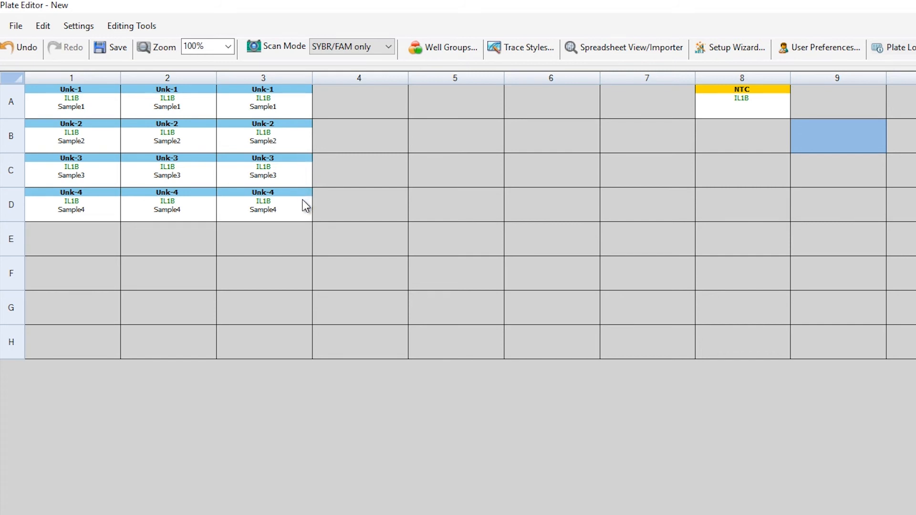
pyautogui.moveTo(302, 213)
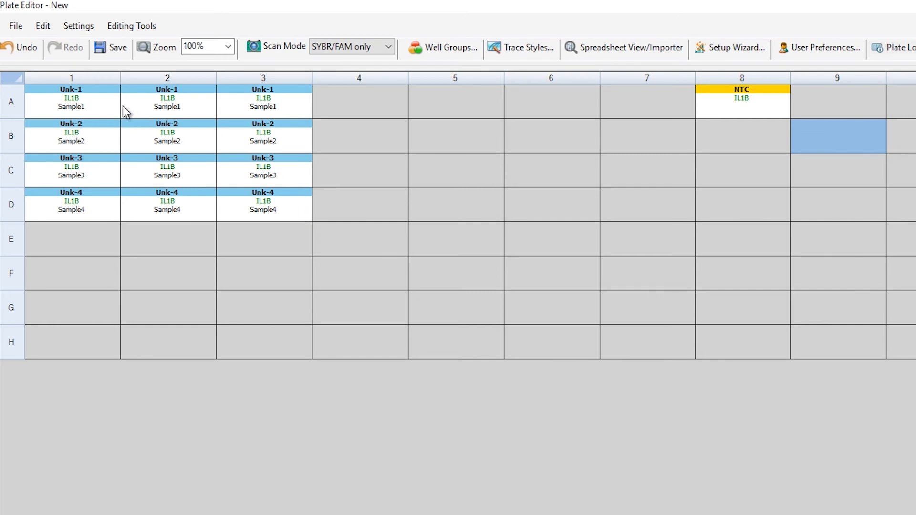
pyautogui.moveTo(102, 113)
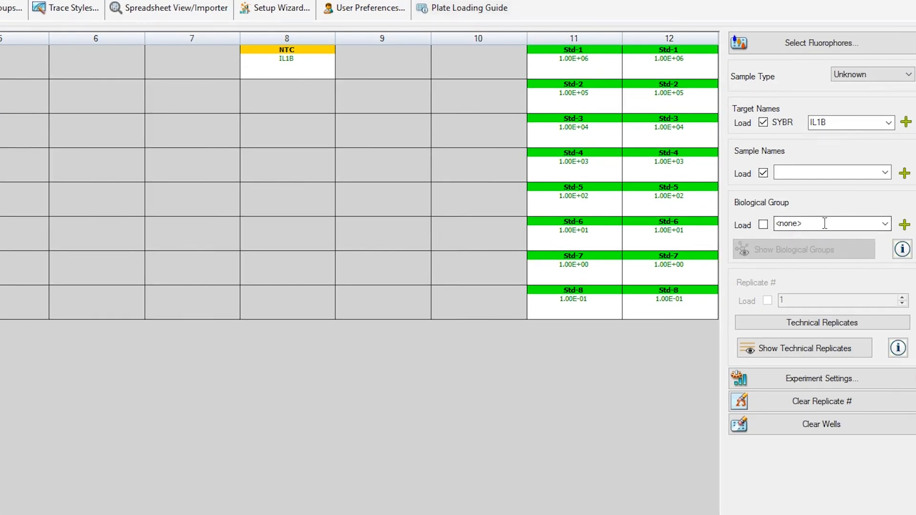
# - Create biological group 'untreated' and load it onto wells A1–B3
pyautogui.click(905, 224)
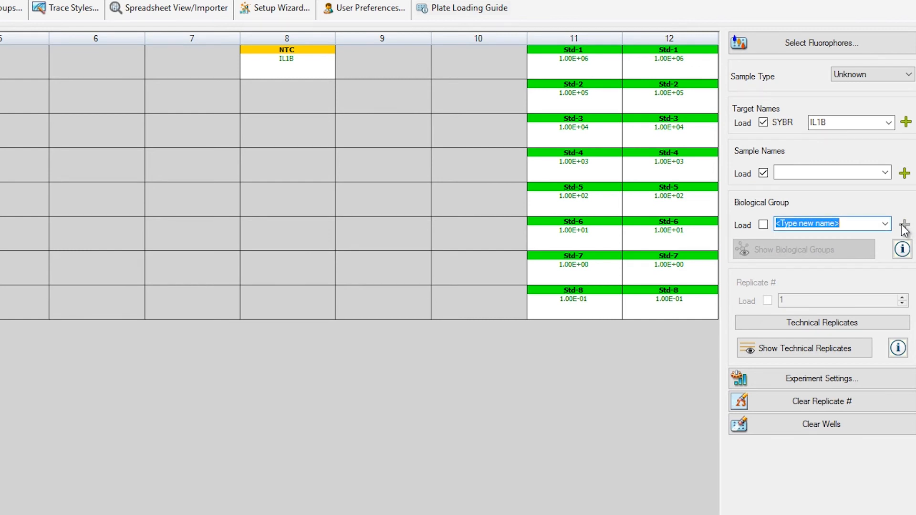
pyautogui.write('unt')
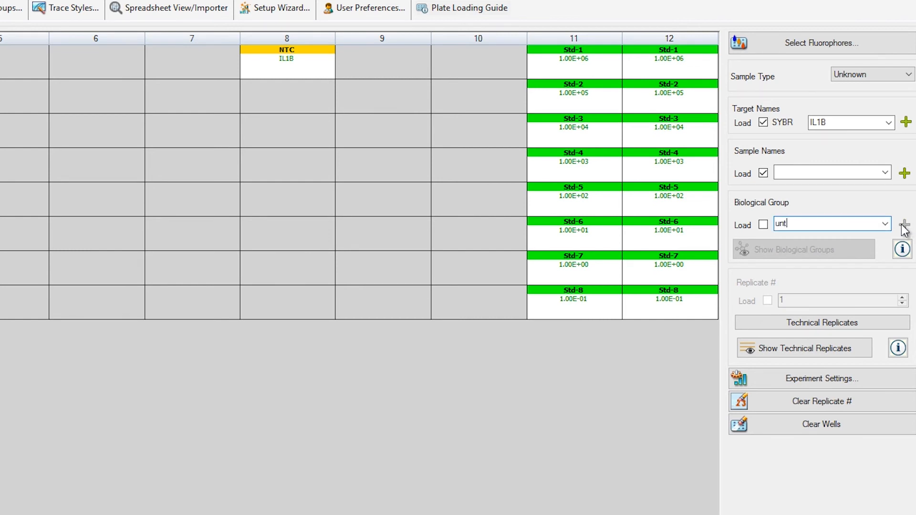
pyautogui.write('reated')
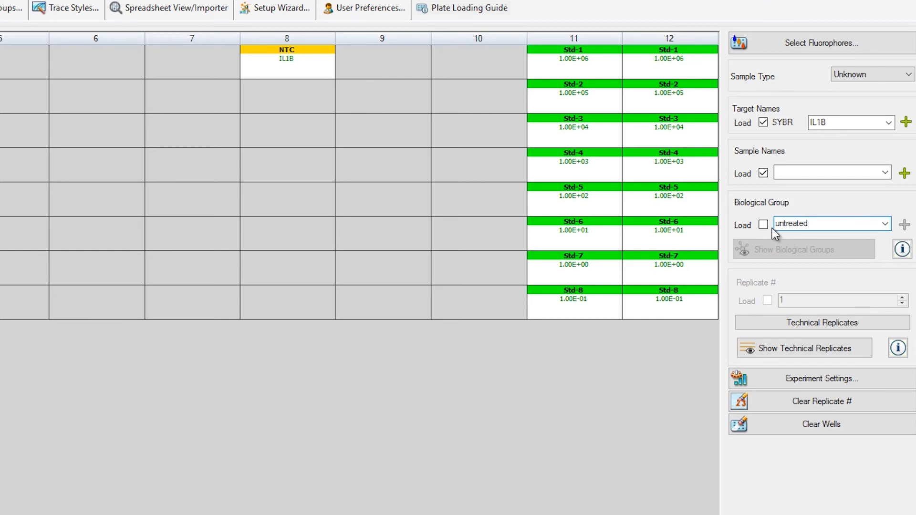
pyautogui.click(763, 225)
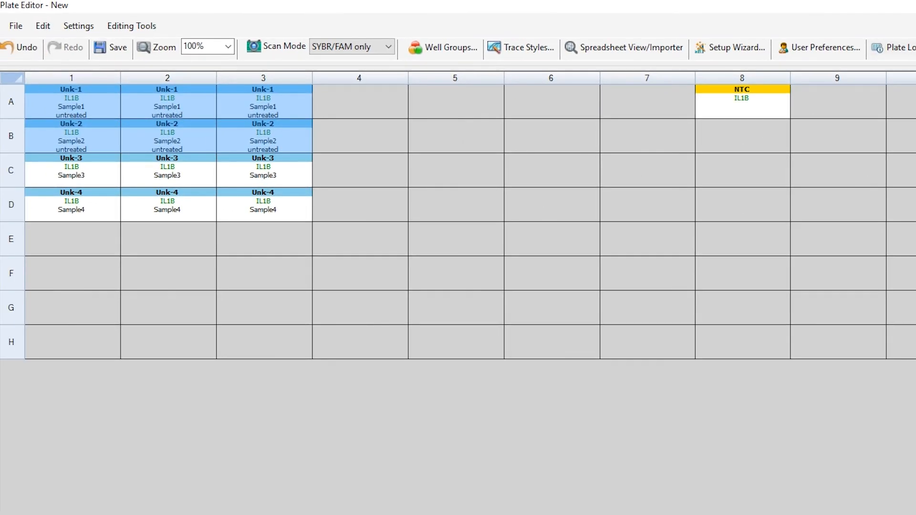
pyautogui.moveTo(108, 180)
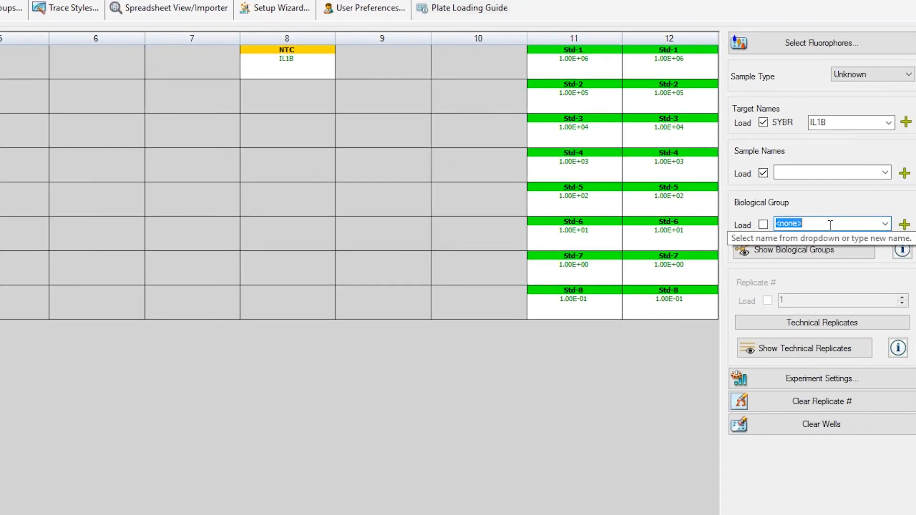
# - Enter 'treated' as the new biological group name
pyautogui.write('treated')
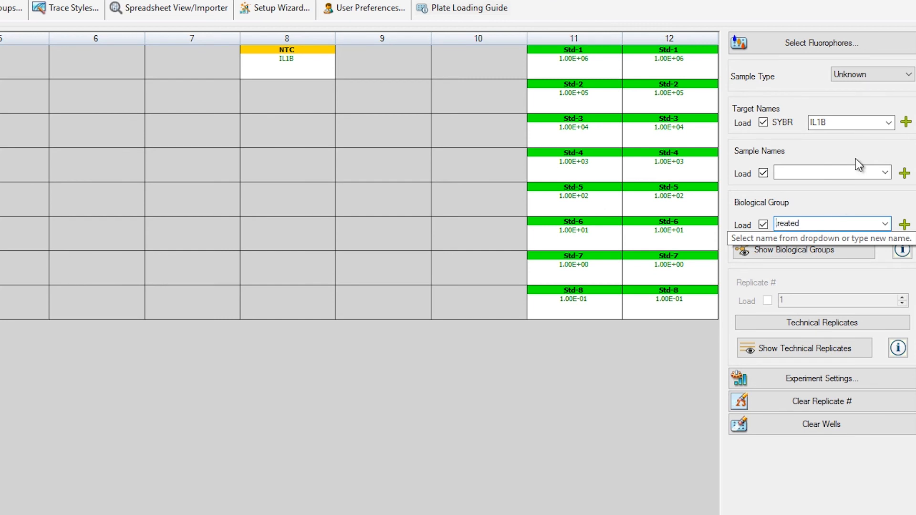
pyautogui.moveTo(845, 203)
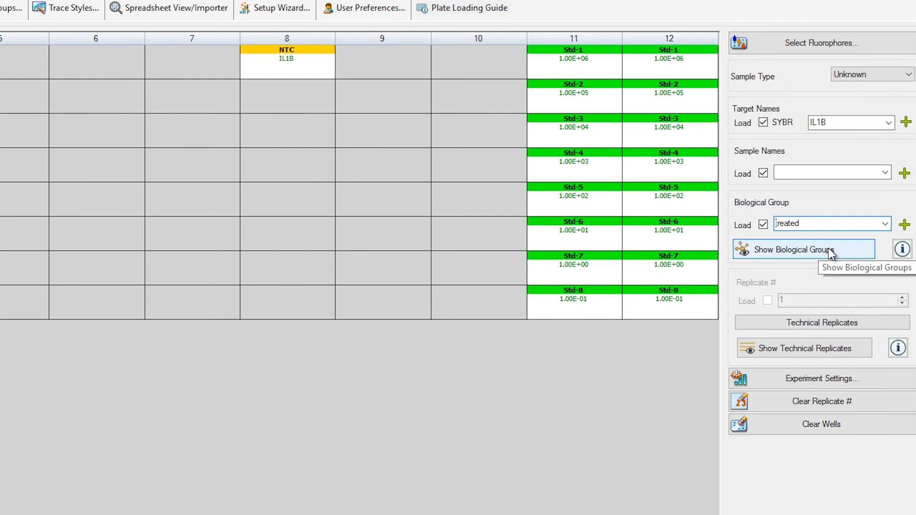
# - Turn on Show Biological Groups to colour-code the untreated and treated wells
pyautogui.click(804, 250)
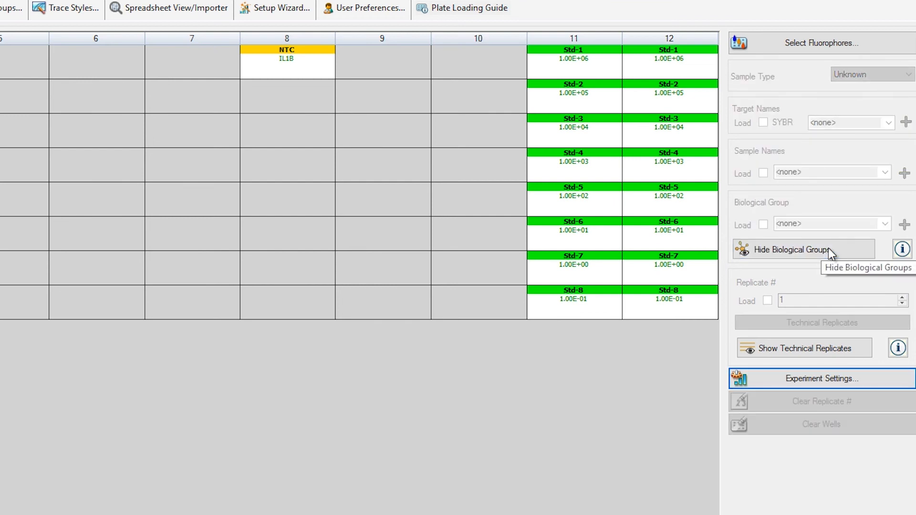
pyautogui.moveTo(829, 257)
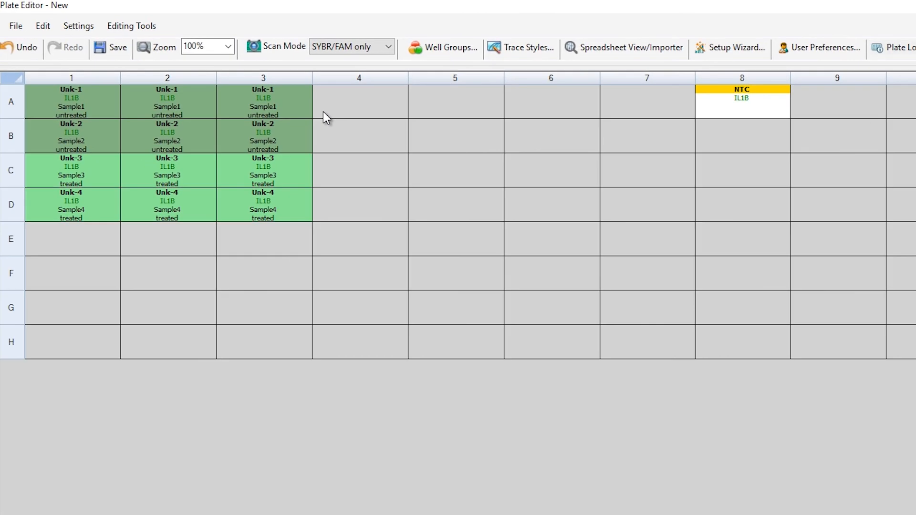
pyautogui.moveTo(321, 194)
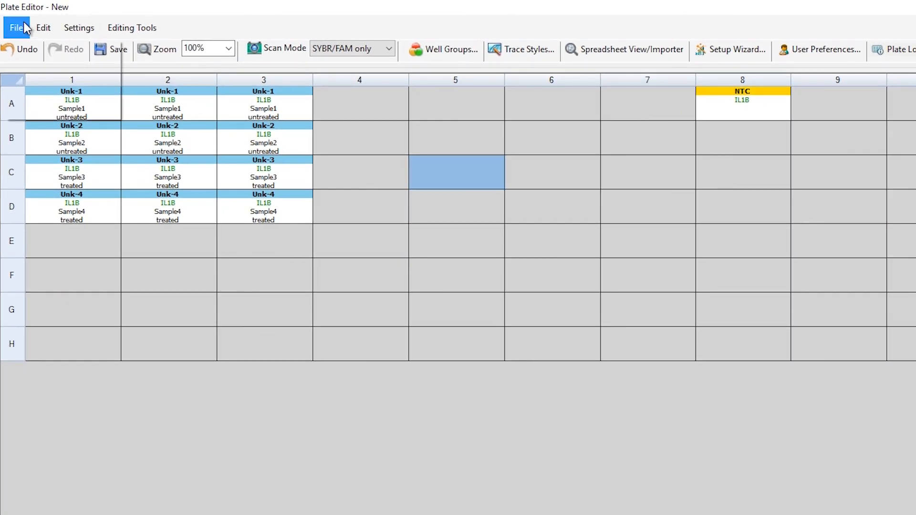
# - Save the plate layout as 'example plate.pltd'
pyautogui.click(15, 27)
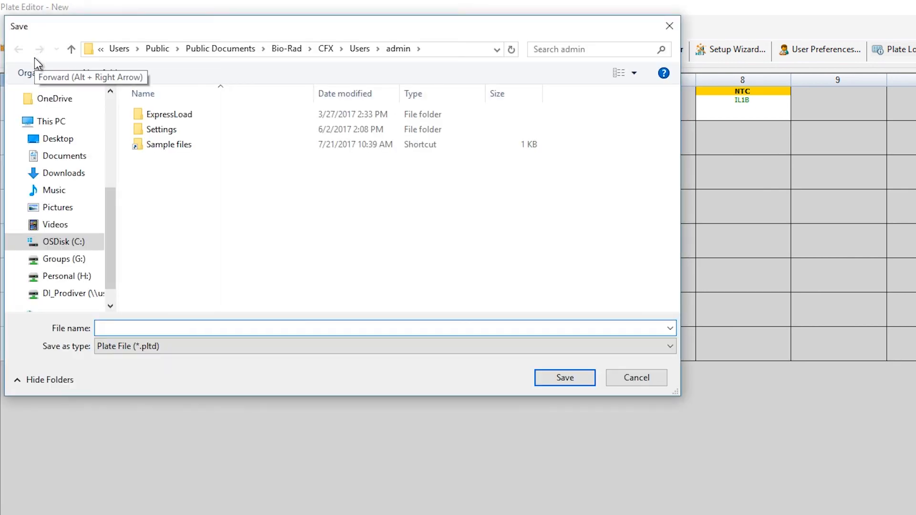
pyautogui.write('example plat')
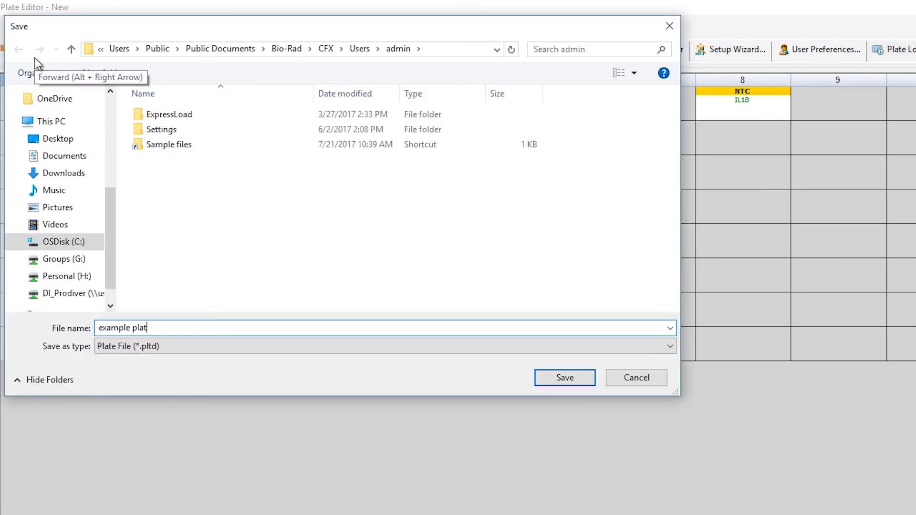
pyautogui.click(563, 377)
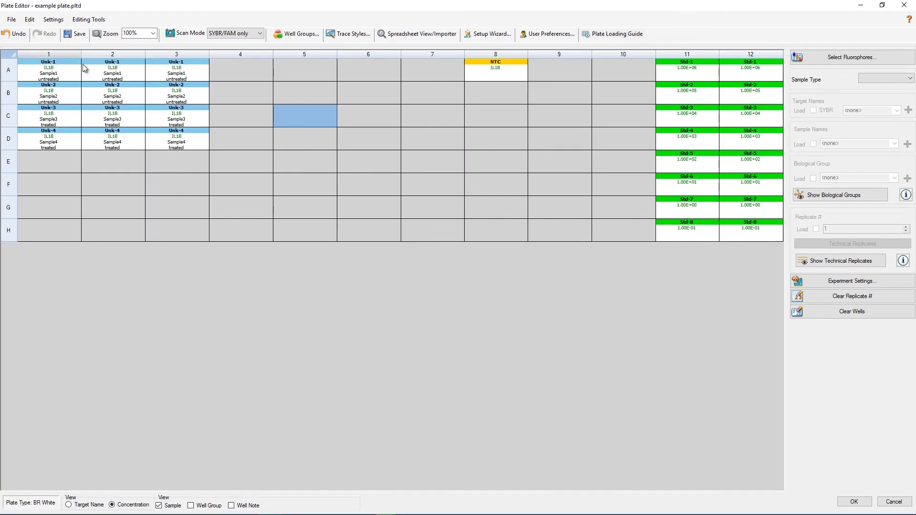
pyautogui.moveTo(302, 170)
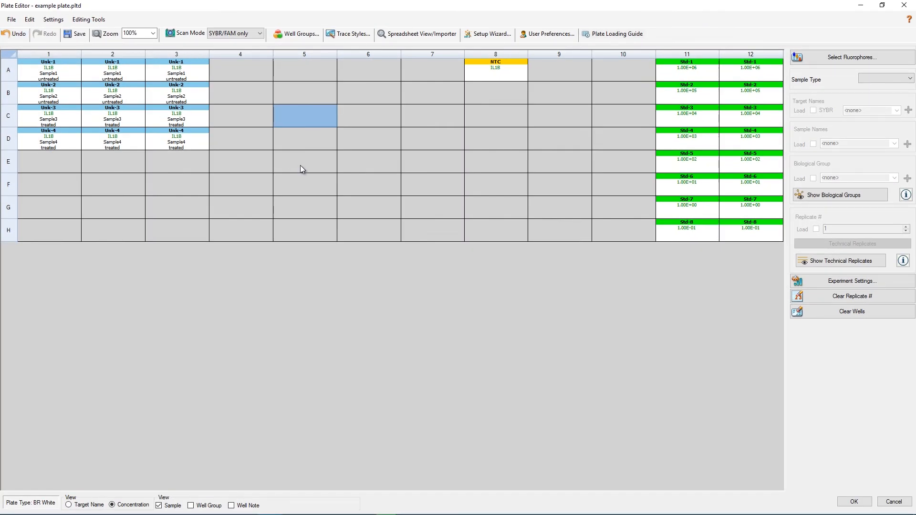